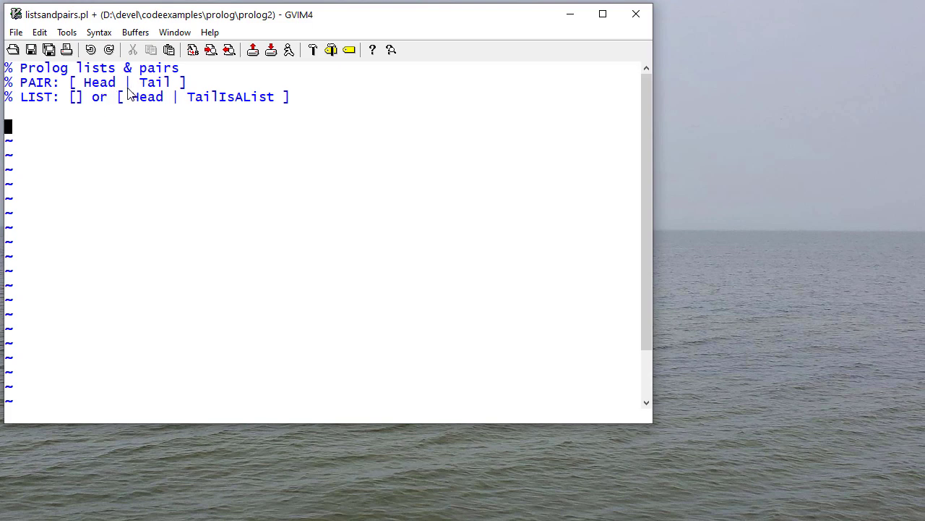
pyautogui.moveTo(123, 117)
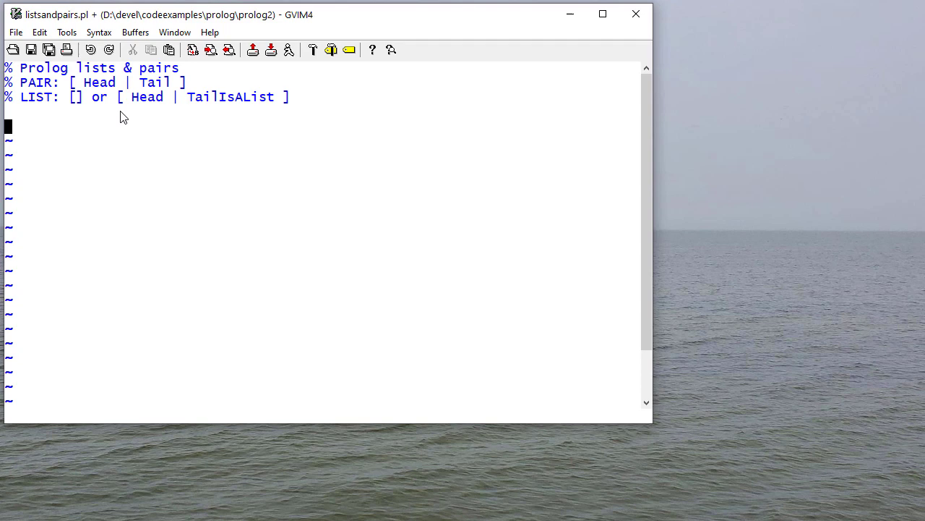
pyautogui.moveTo(78, 109)
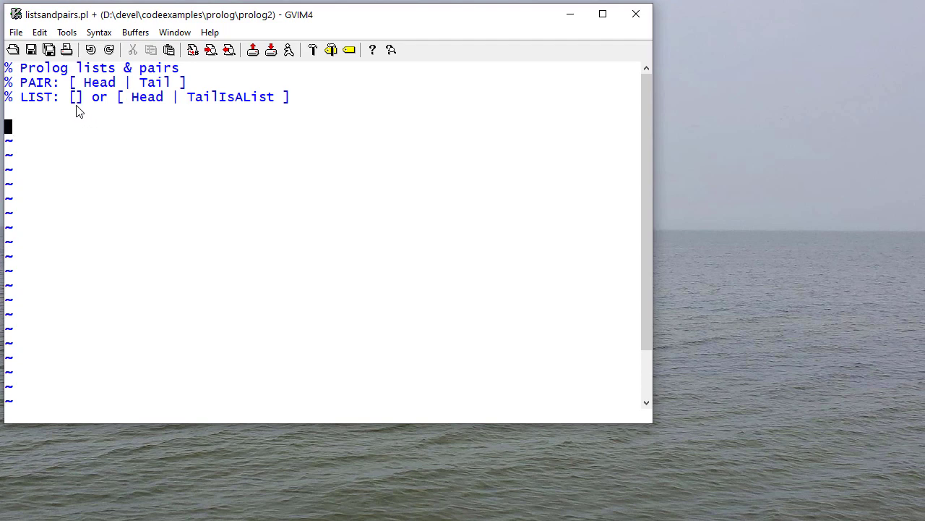
pyautogui.moveTo(247, 117)
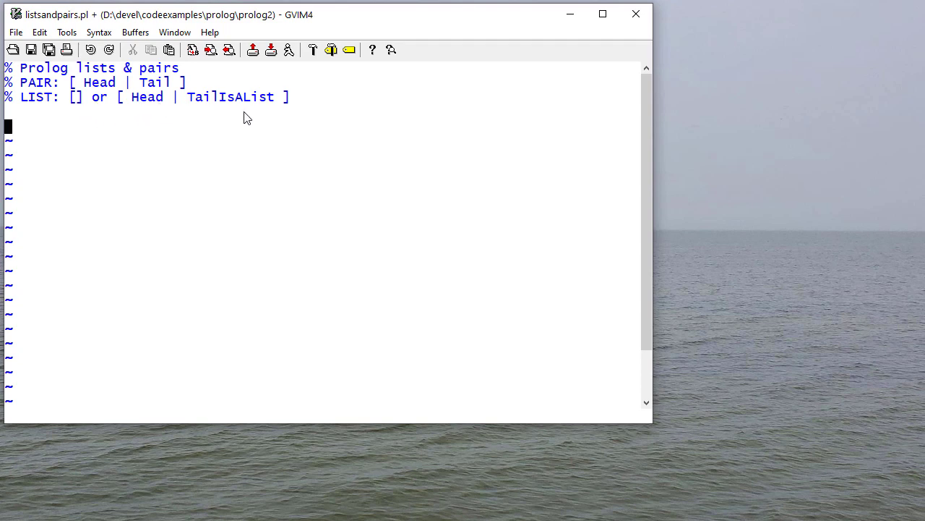
pyautogui.moveTo(127, 214)
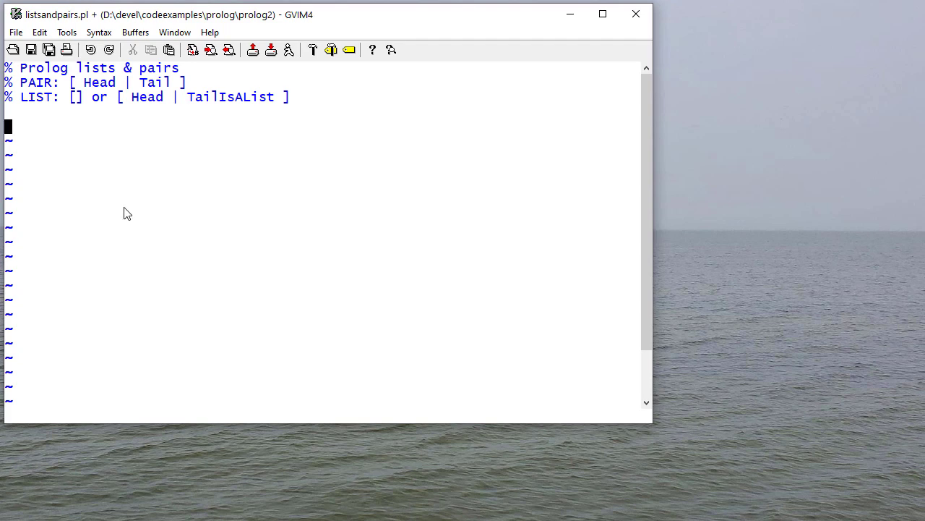
# Step: Write the clause pairparts([H|T], H, T). on the empty line of listsandpairs.pl
pyautogui.write('pairparts(')
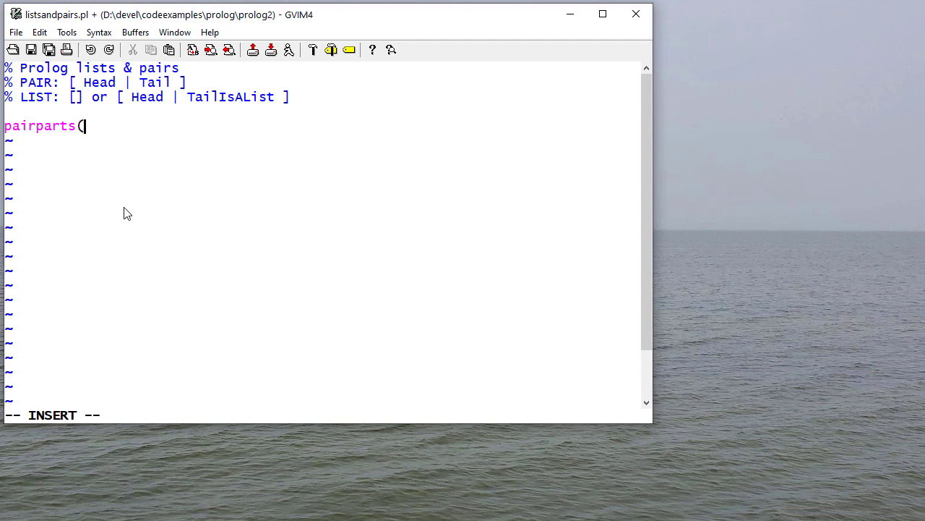
pyautogui.write('[H|T],')
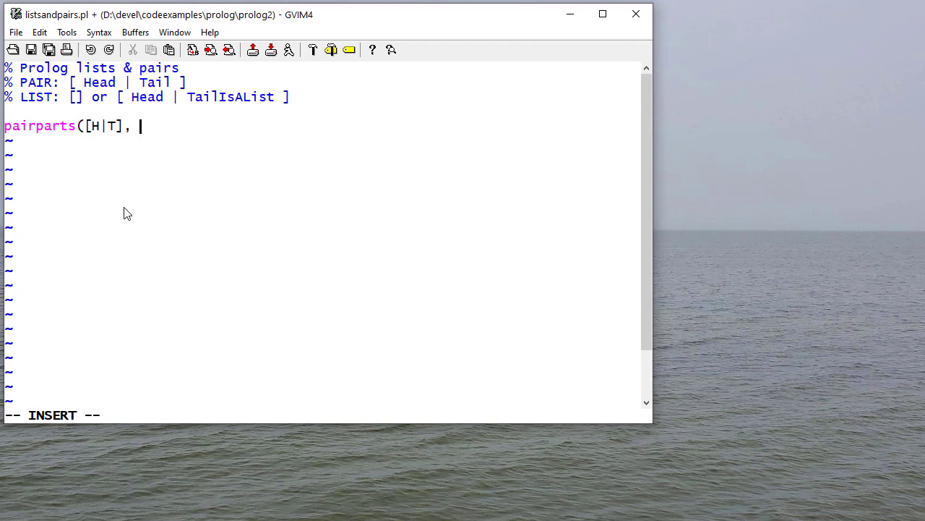
pyautogui.write('H, T')
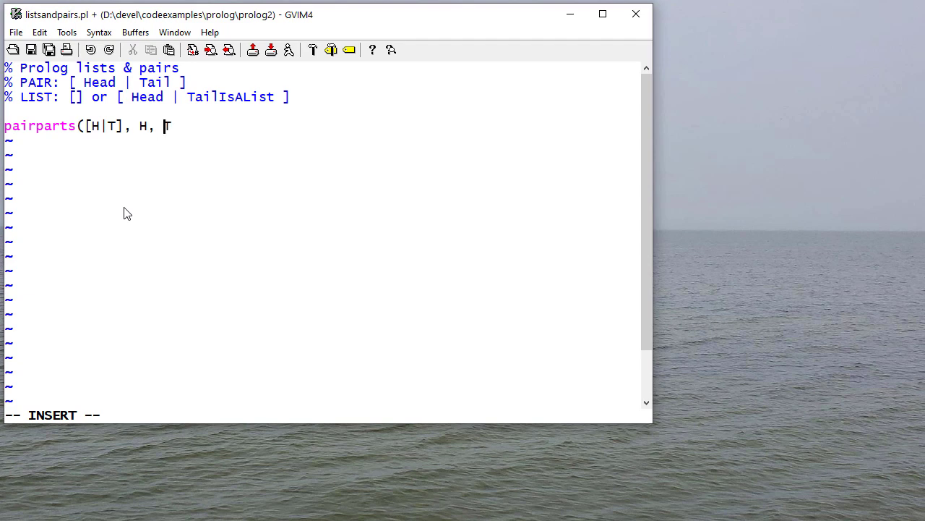
pyautogui.write(').')
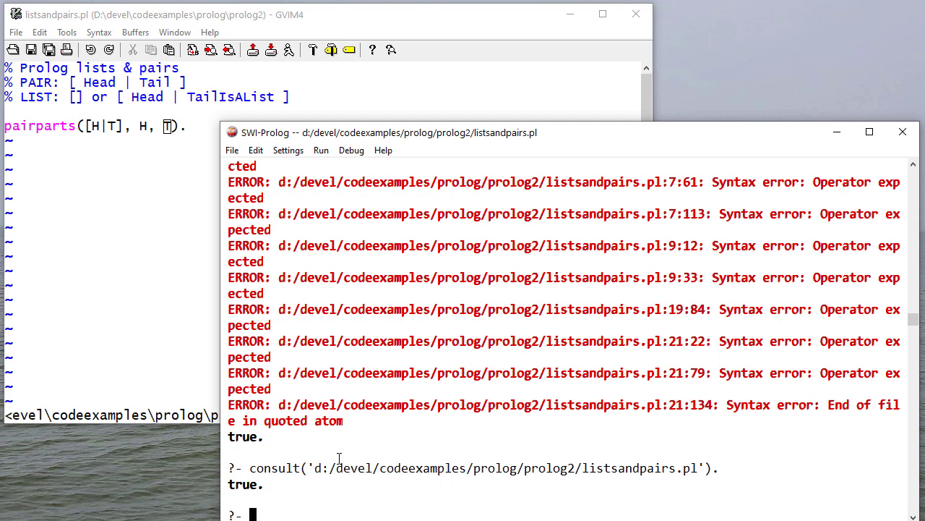
# Step: Query pairparts on [1|2] and [a,b,c,d,e] with X,Y to split lists into head and tail
pyautogui.write('pairparts(a,b,c).')
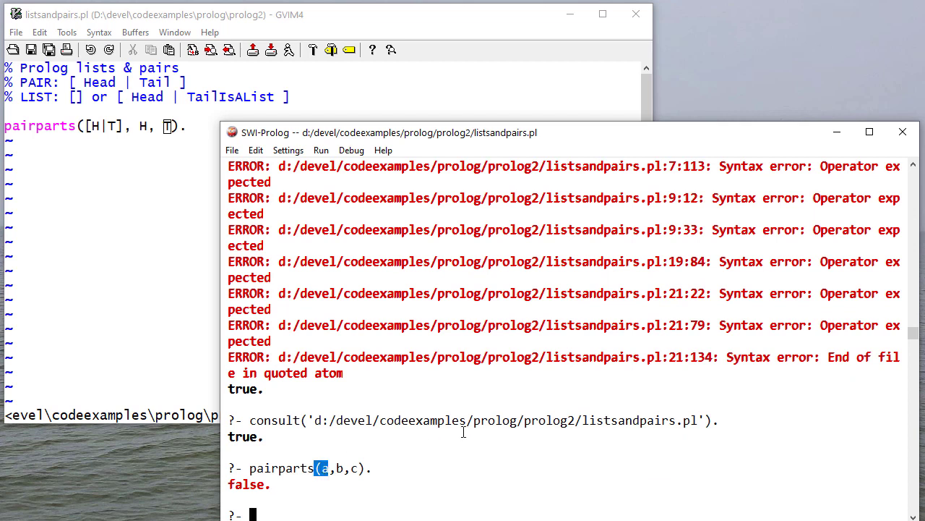
pyautogui.write('pairparts([')
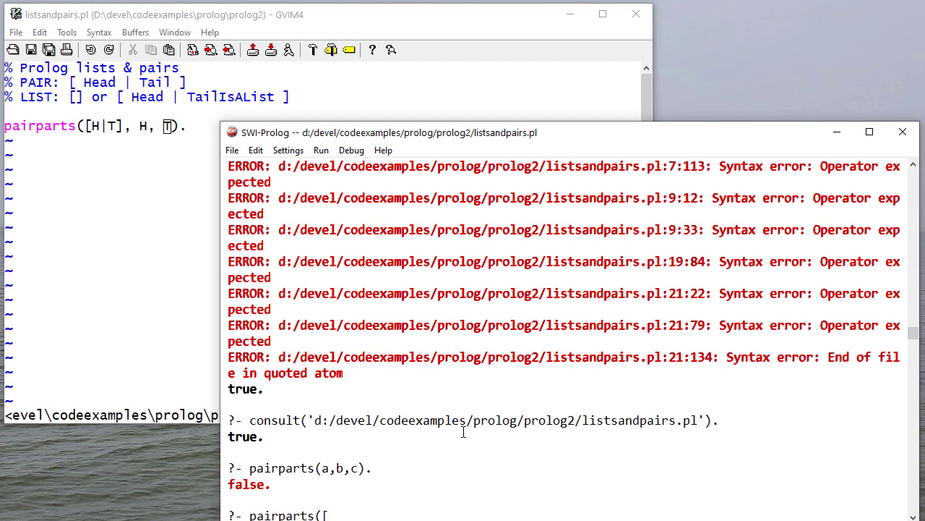
pyautogui.write('1|2], X, Y).')
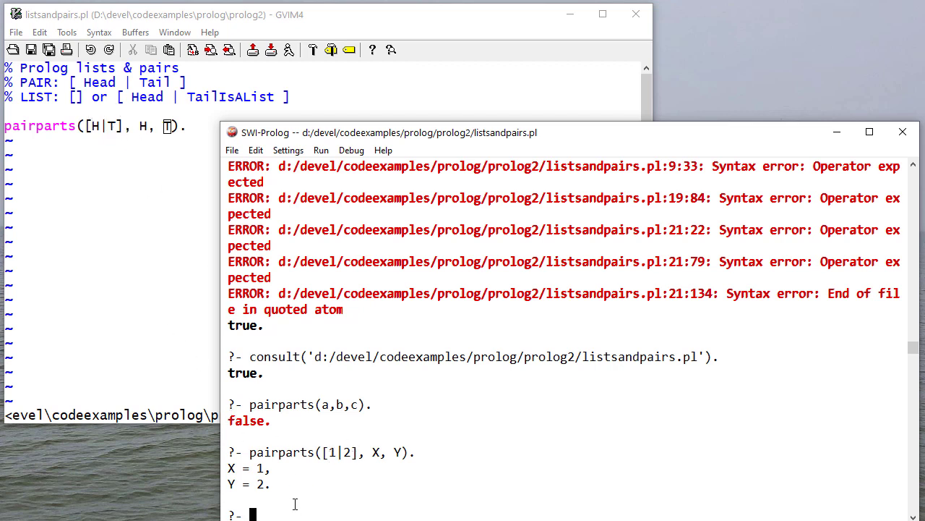
pyautogui.write('pairparts([')
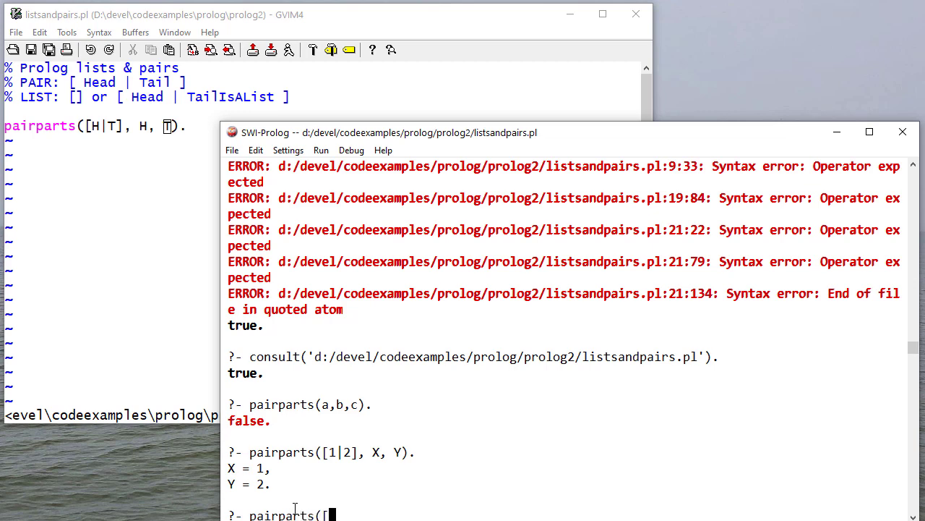
pyautogui.write('a,b,c,d,e],X,Y).')
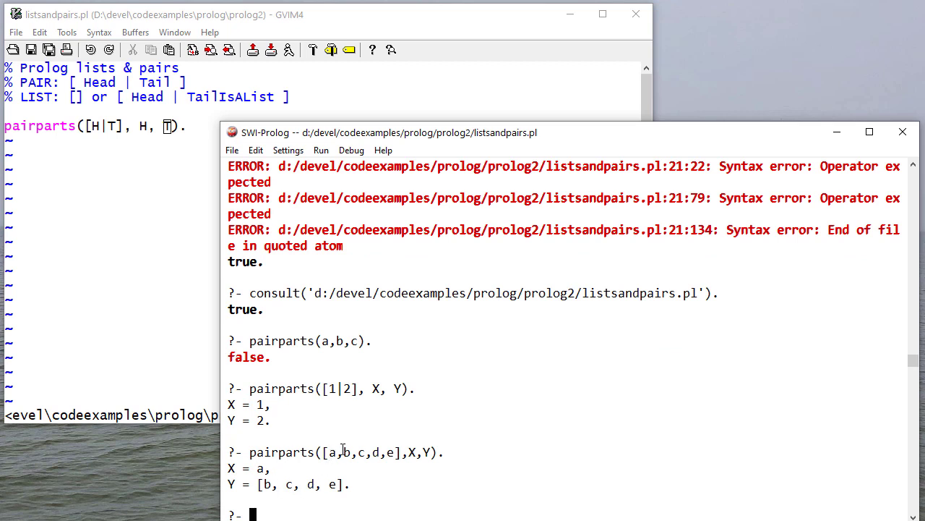
pyautogui.moveTo(338, 451); pyautogui.dragTo(393, 451)
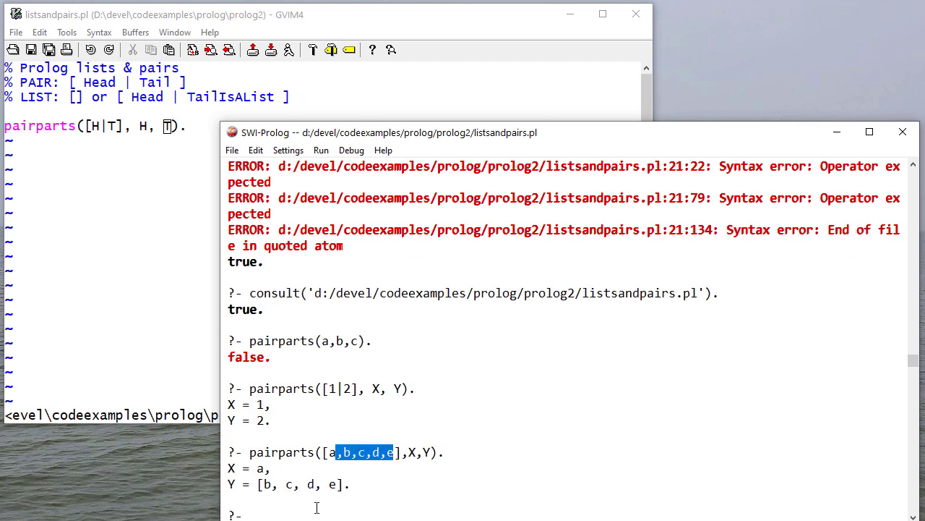
# Step: Query pairparts with given parts such as 1 and [2,3,4,5] to build lists from head and tail
pyautogui.write('pairparts(X')
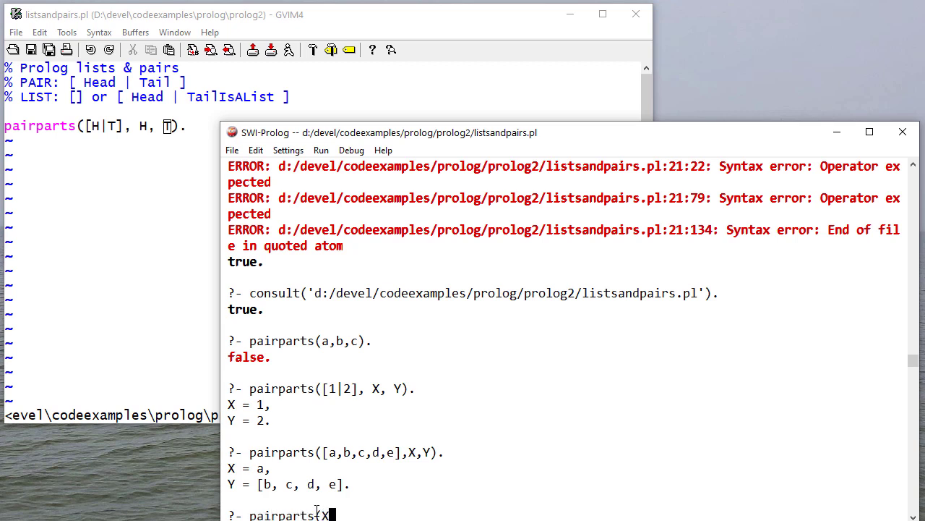
pyautogui.write(',a,b).')
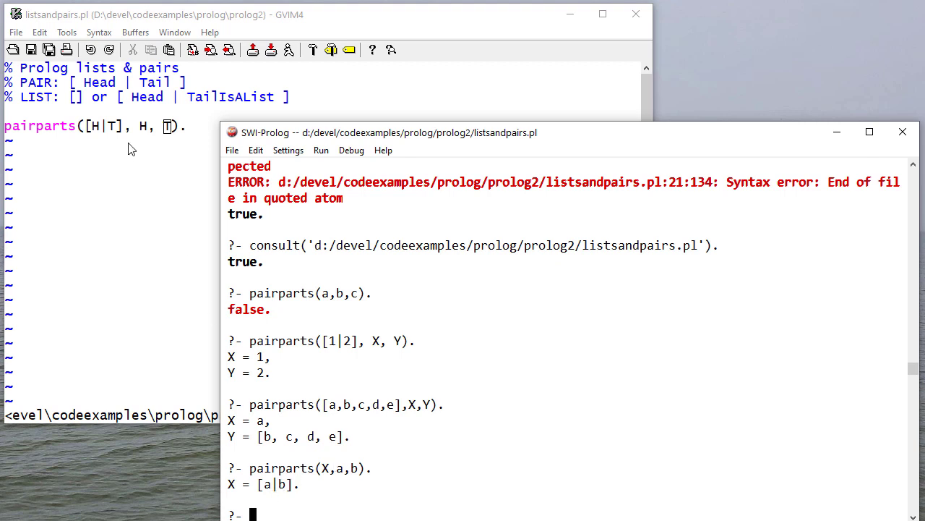
pyautogui.write('parts(X,1,')
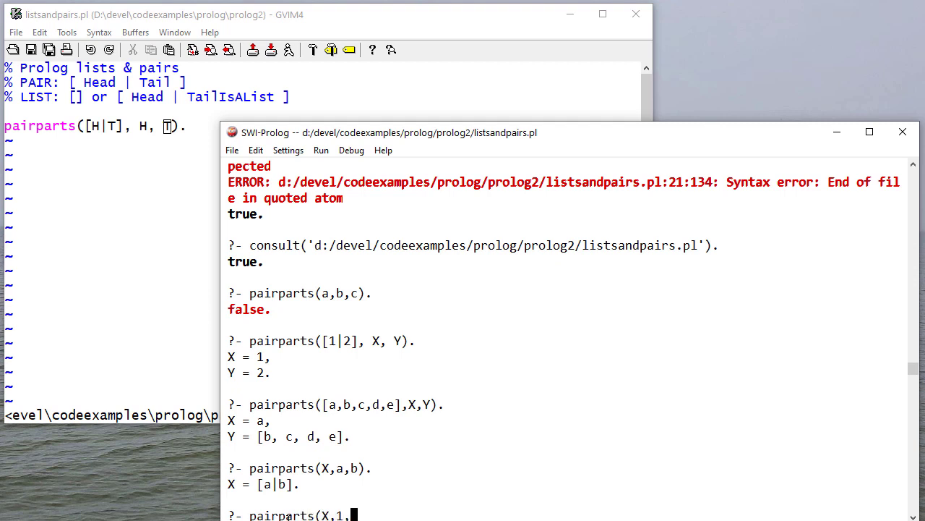
pyautogui.write('[2,3,4,5]).')
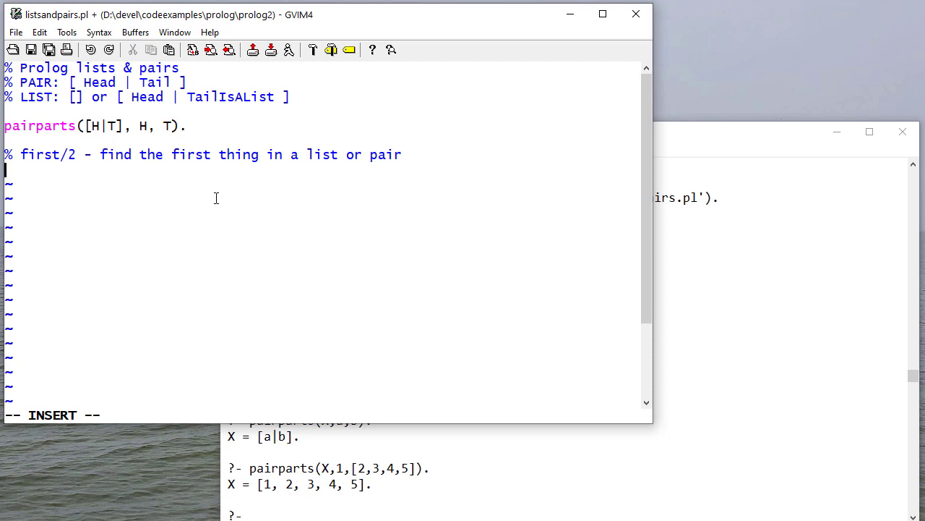
# Step: Write the clause first([H|_T], H). under the first/2 comment
pyautogui.write('fir')
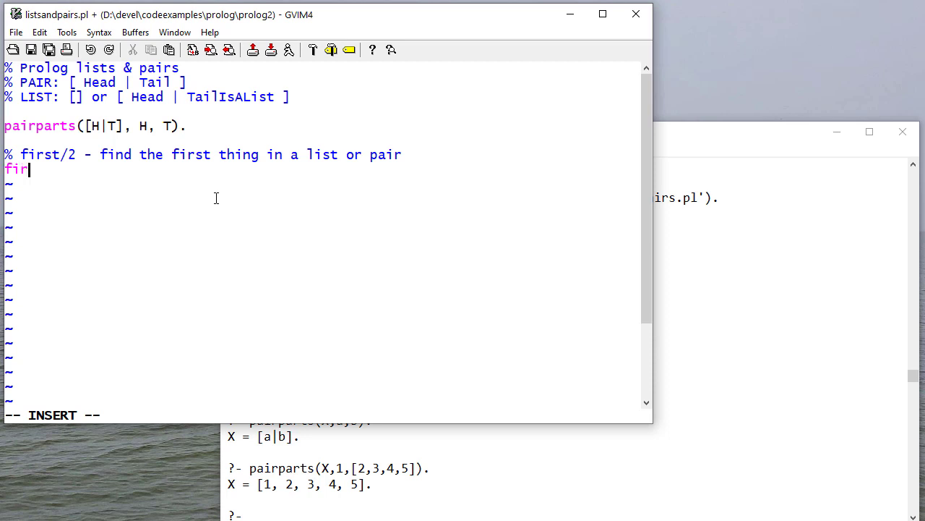
pyautogui.write('st([H')
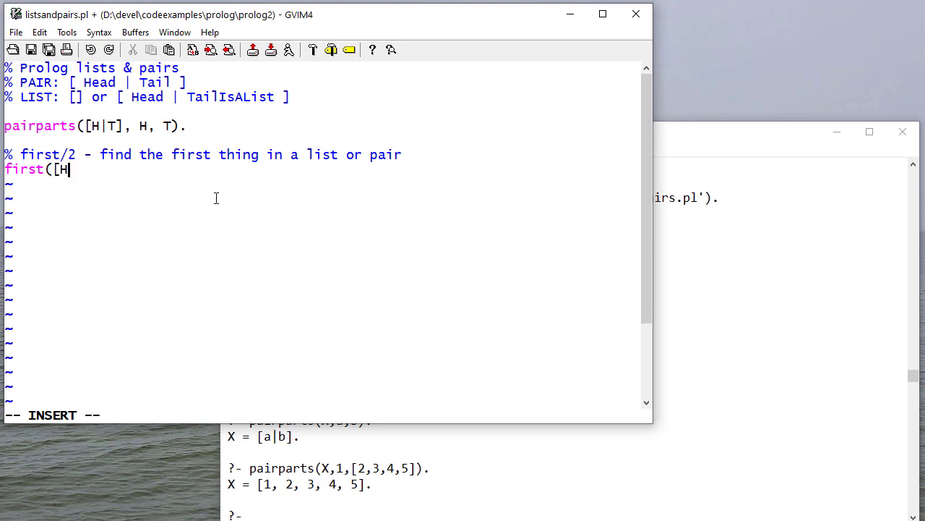
pyautogui.write('|_T]')
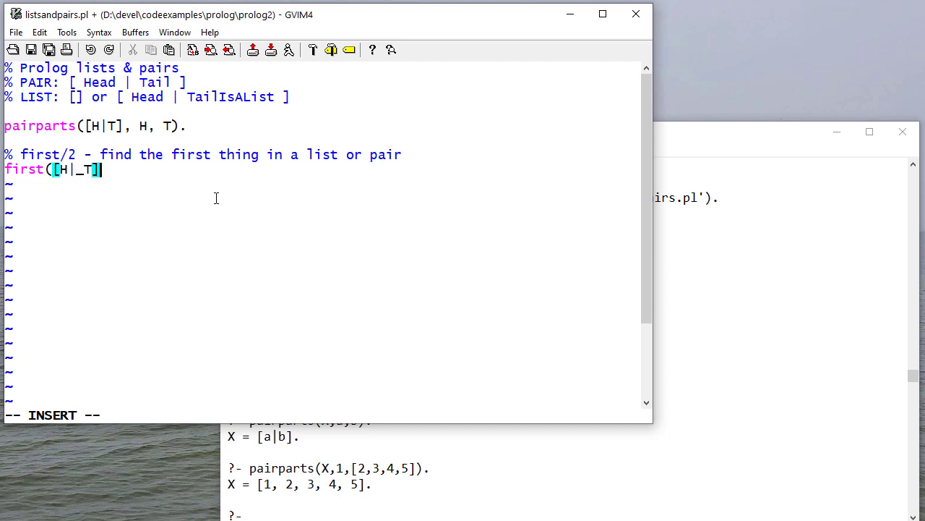
pyautogui.write(', H).')
pyautogui.click(565, 513)
pyautogui.write('first([1,2')
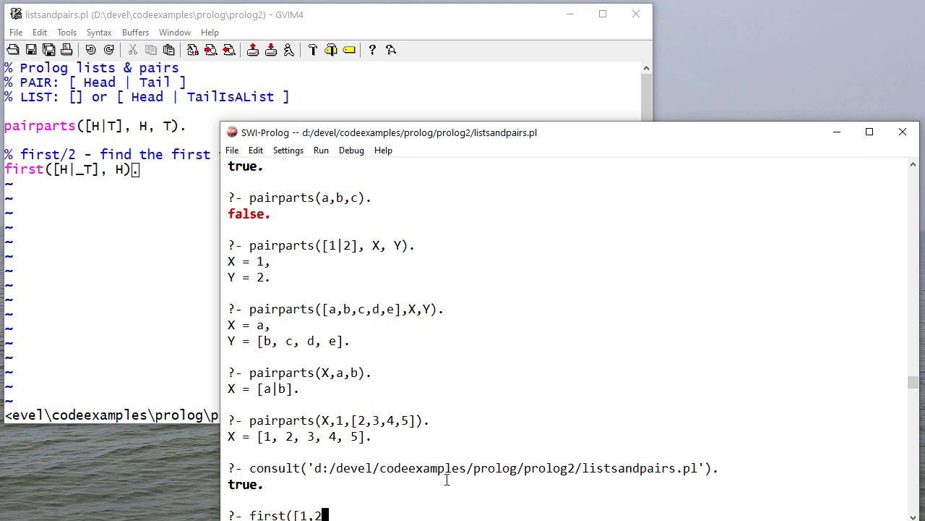
# Step: Query first on [1,2,3,4,5] and on [this|list], getting X = 1 and X = this
pyautogui.write(',3,4,5],X).')
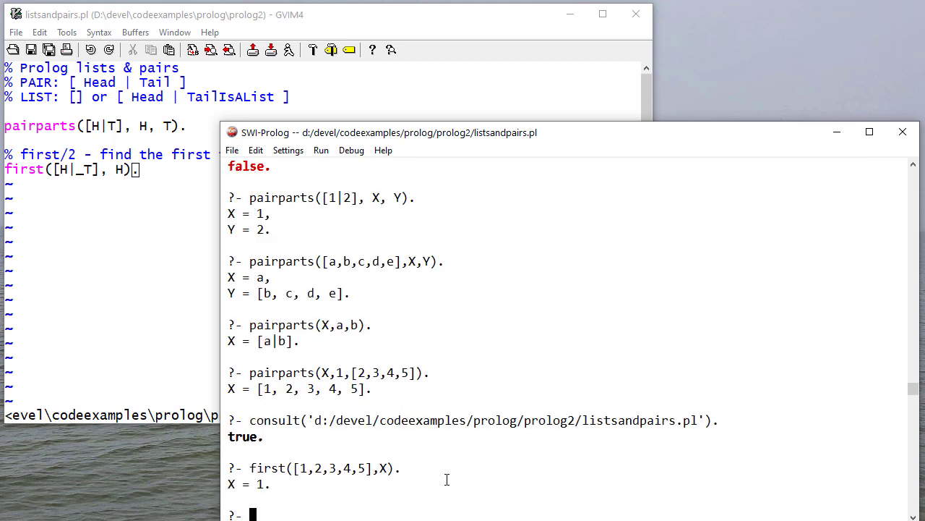
pyautogui.write('first([this|')
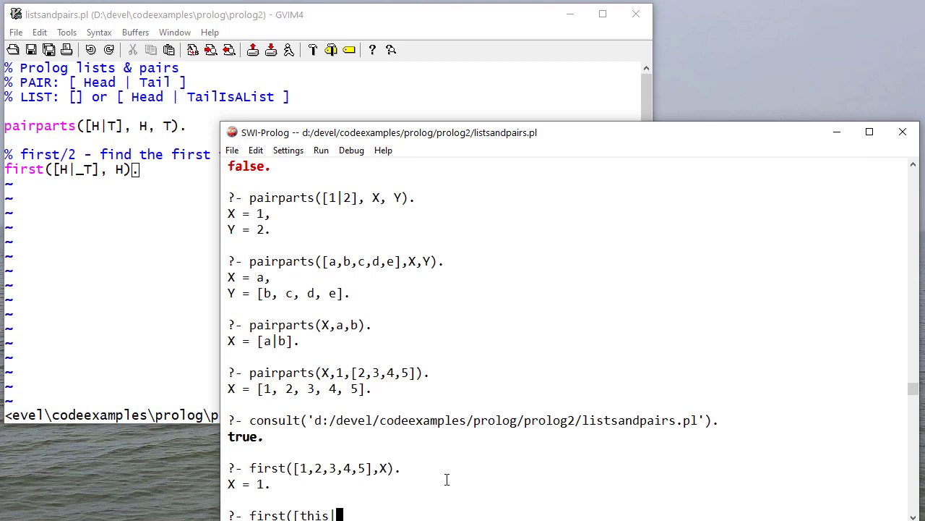
pyautogui.write('list],X)')
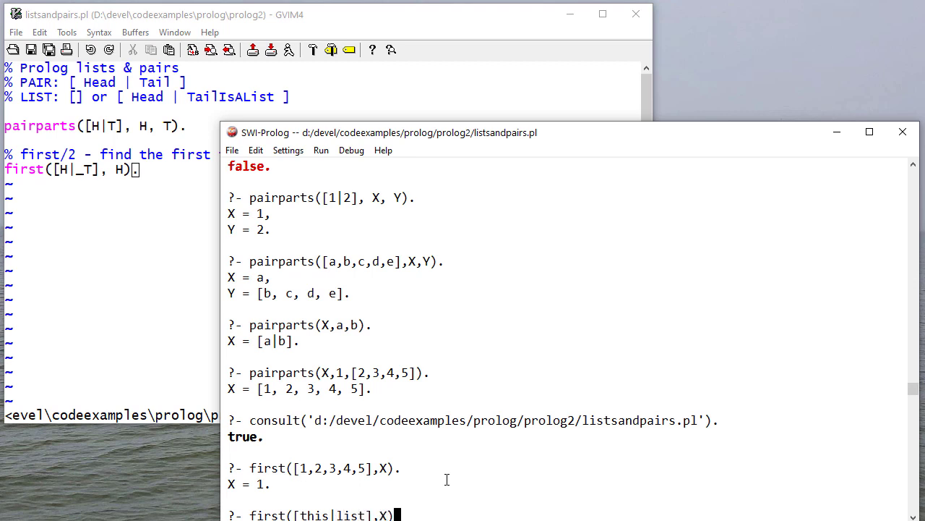
pyautogui.press('Return')
pyautogui.write('i')
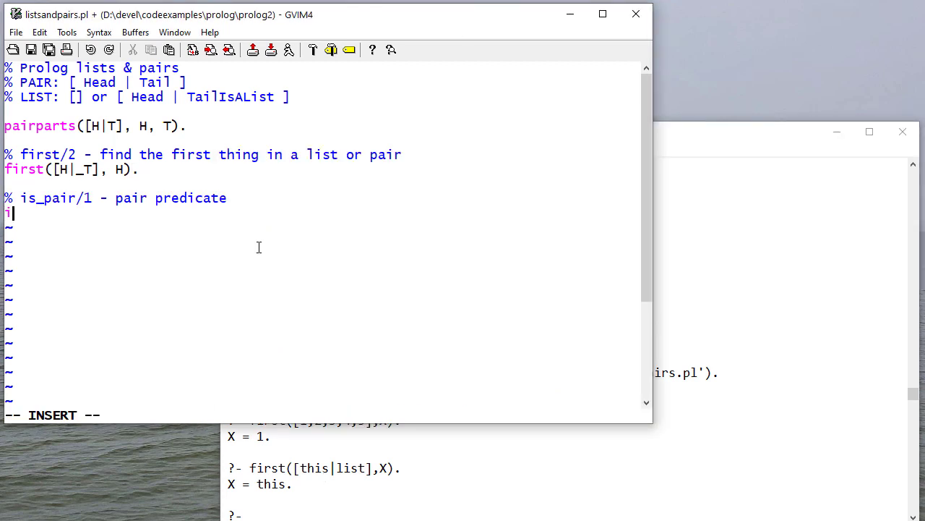
# Step: Write the fact is_pair([_H|_T]). under the is_pair/1 comment
pyautogui.write('s_pair(')
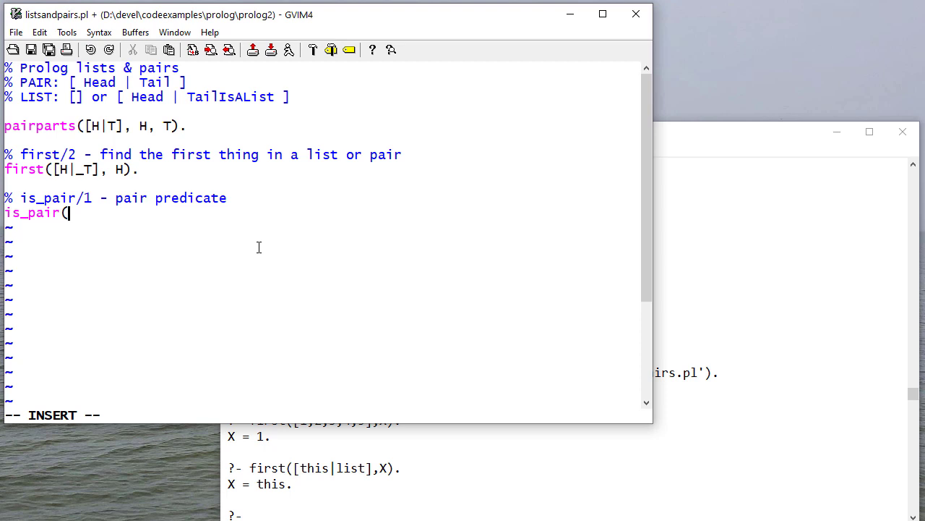
pyautogui.write('[_H')
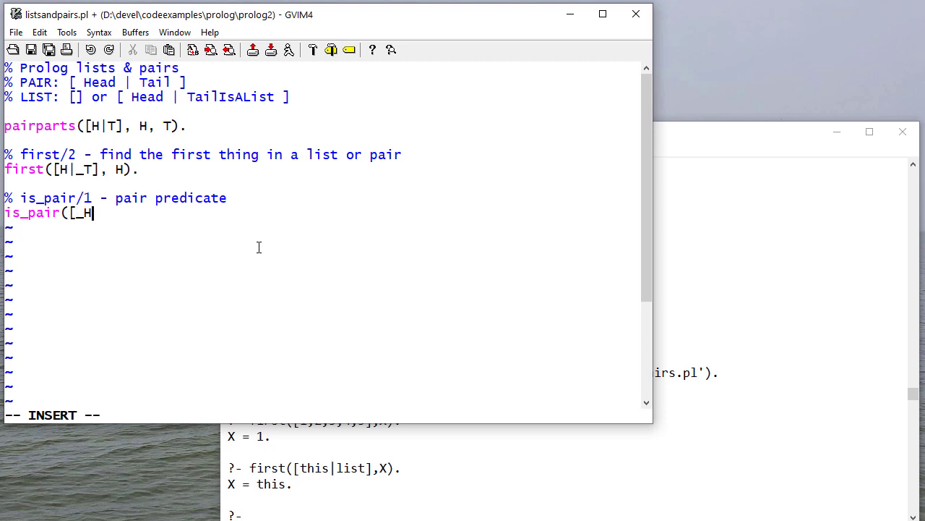
pyautogui.write('|_T]')
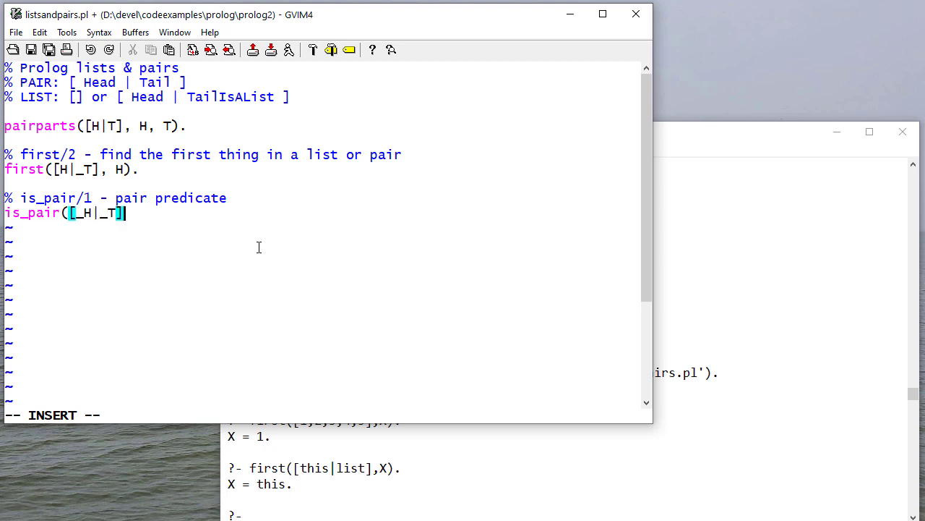
pyautogui.write(').')
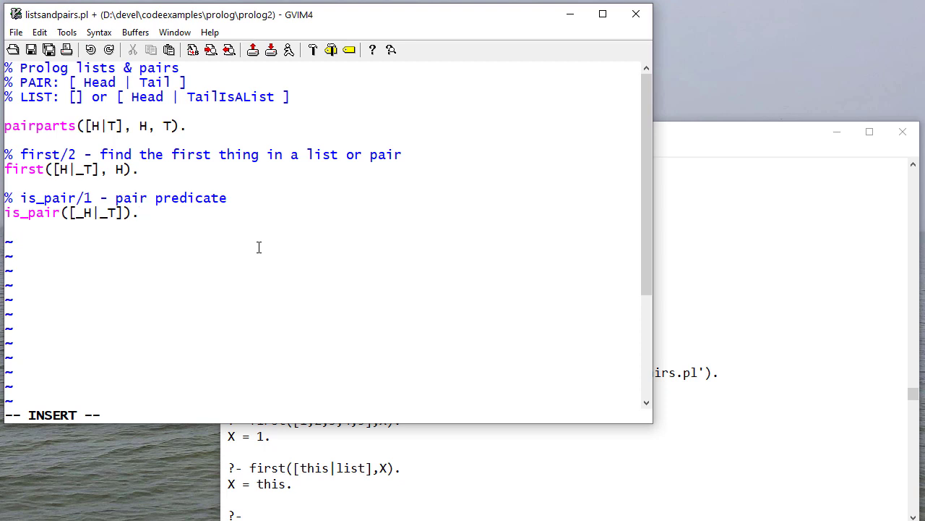
# Step: Add an is_list comment with clauses is_list([]). and is_list([_H|T]) :- is_list(T)
pyautogui.write('% is_')
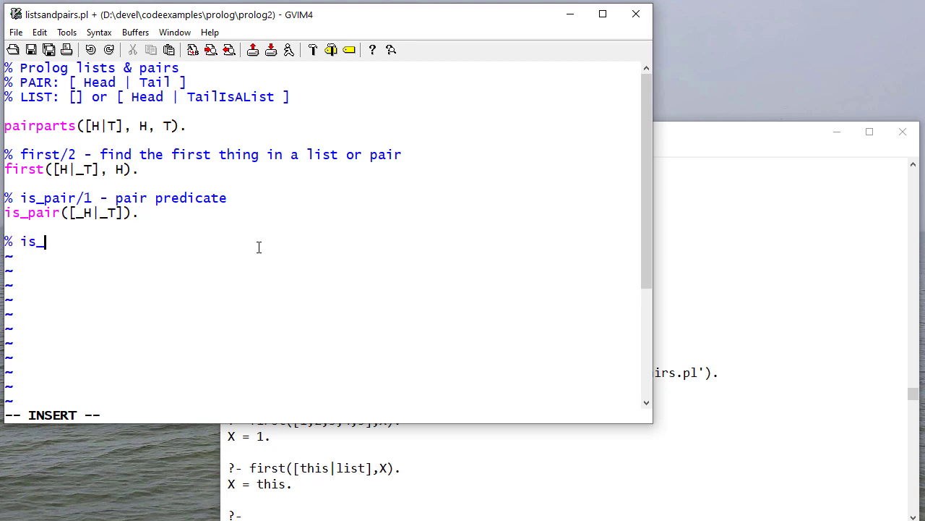
pyautogui.write('list/2 - list predicate')
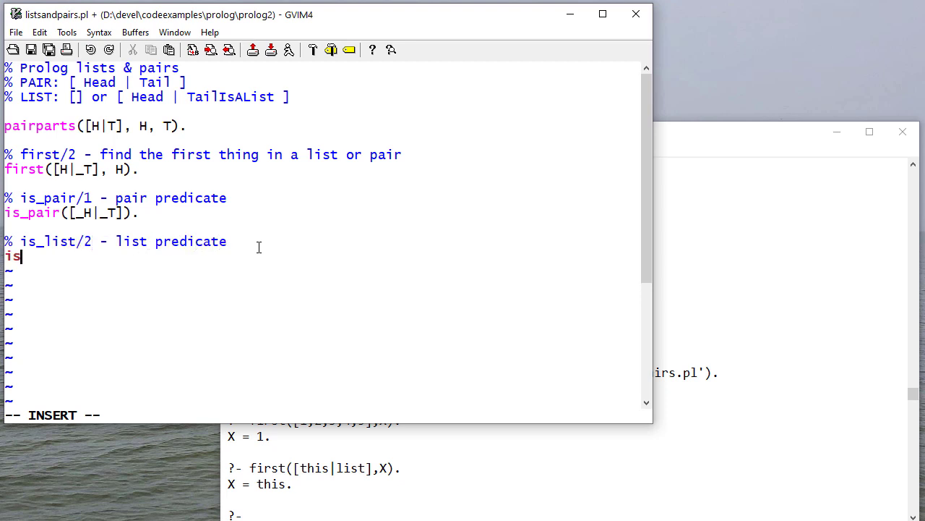
pyautogui.write('_list([])')
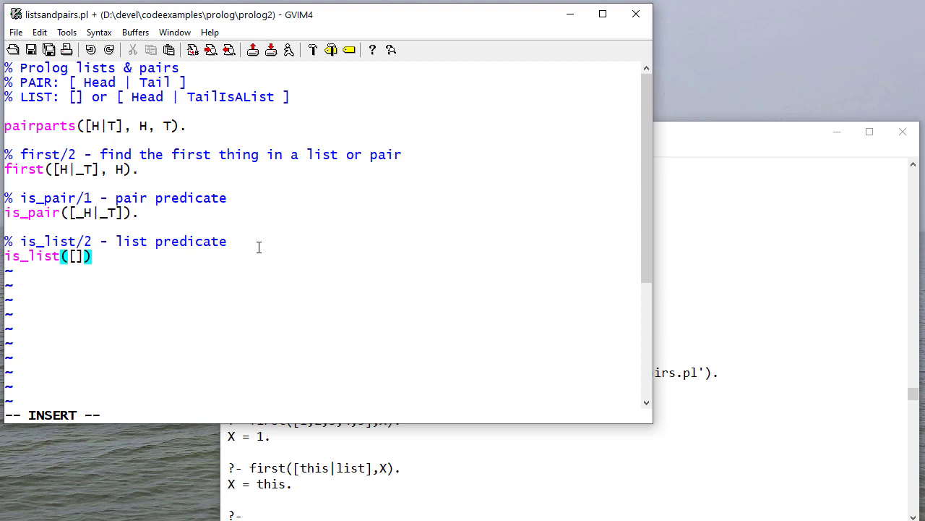
pyautogui.write(').')
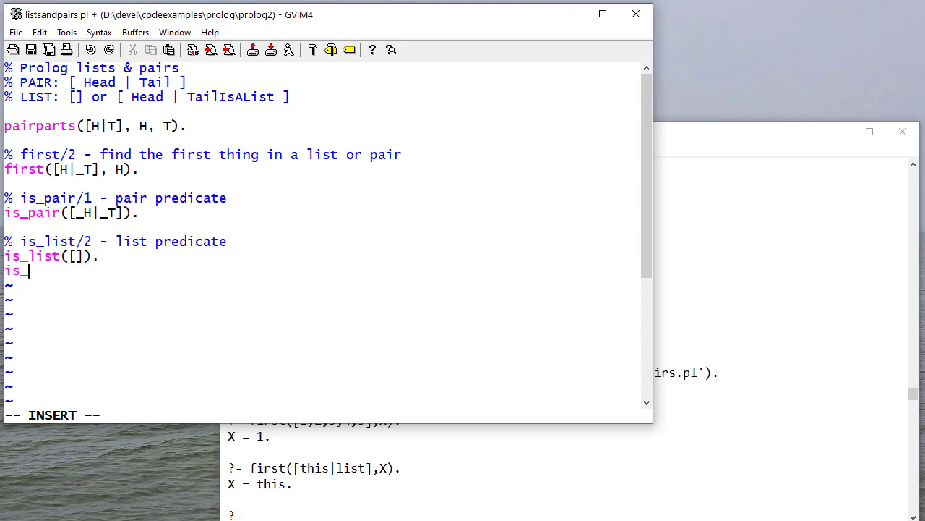
pyautogui.write('list([')
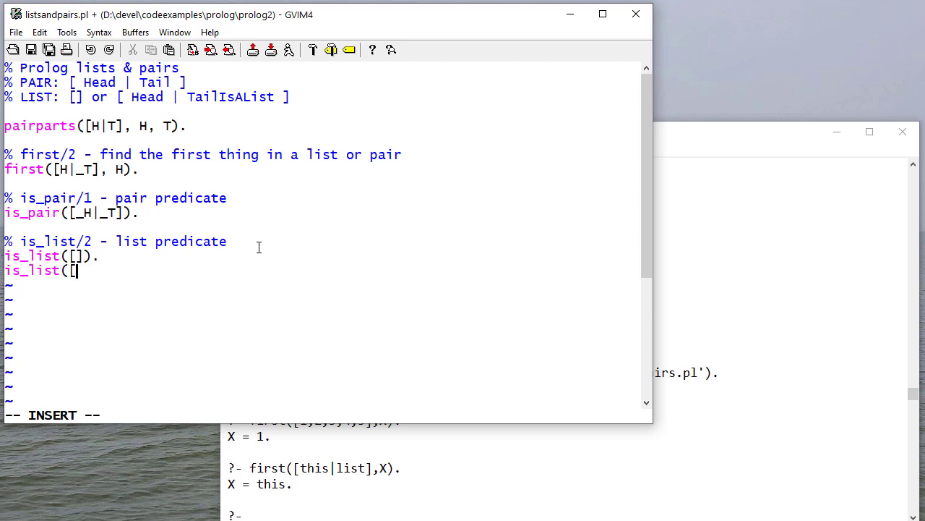
pyautogui.write('_H|T')
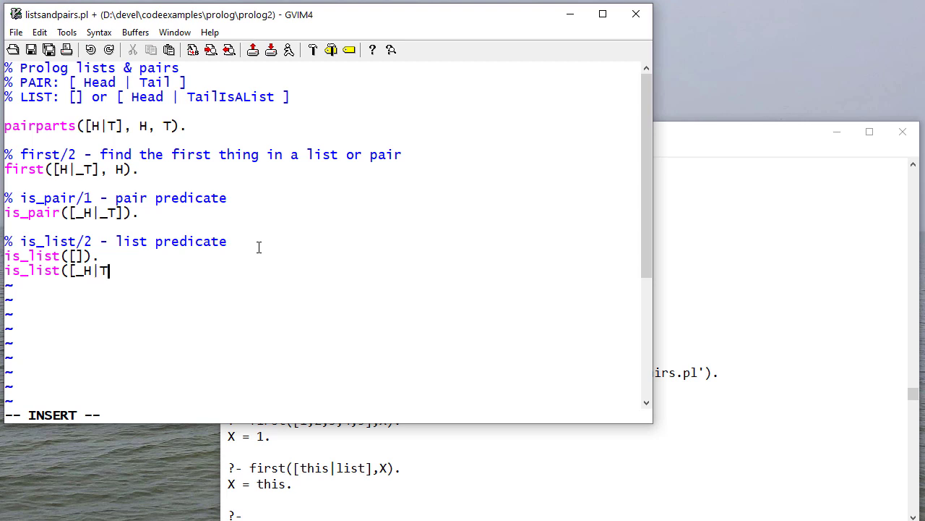
pyautogui.write(']) :-')
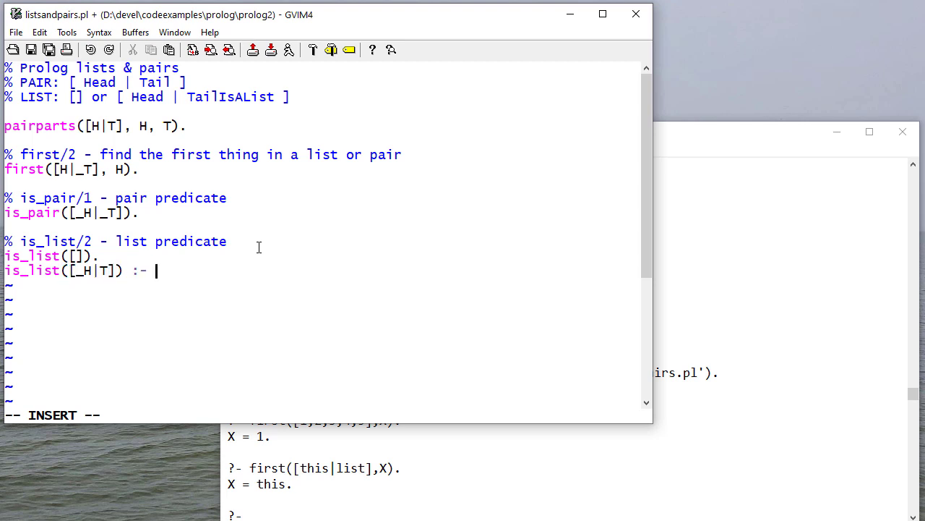
pyautogui.write('is_l')
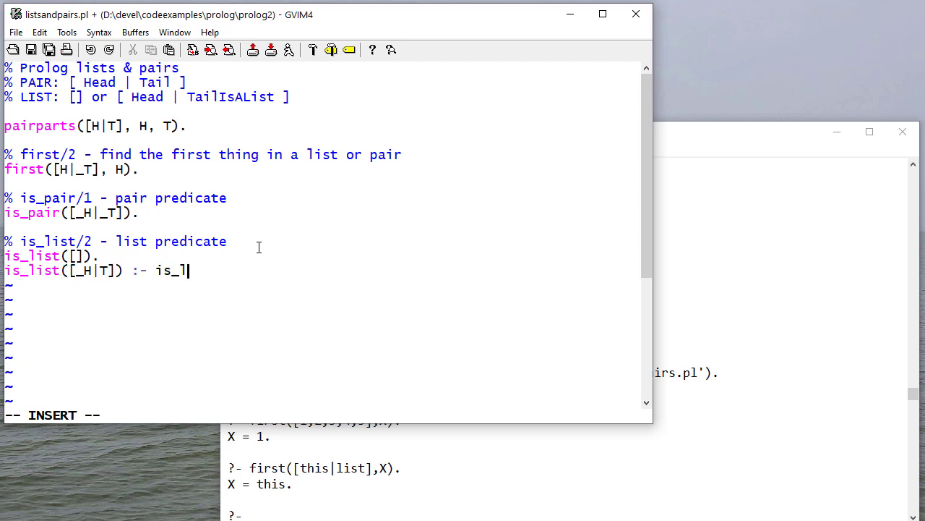
pyautogui.write('ist(T).')
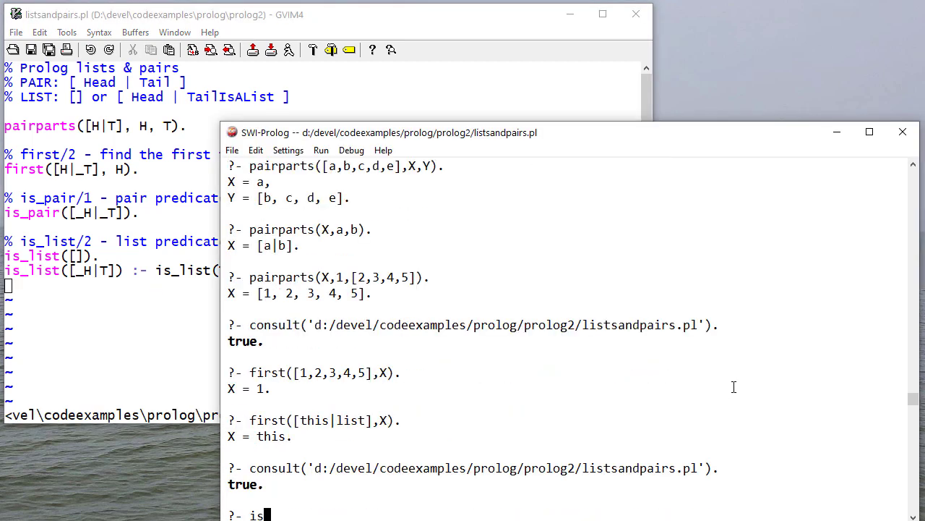
# Step: Query is_pair on atom, [a|b], [1,2,3,4,5] and [], and is_list on [] and [a|[]]
pyautogui.write('_pair(atom).')
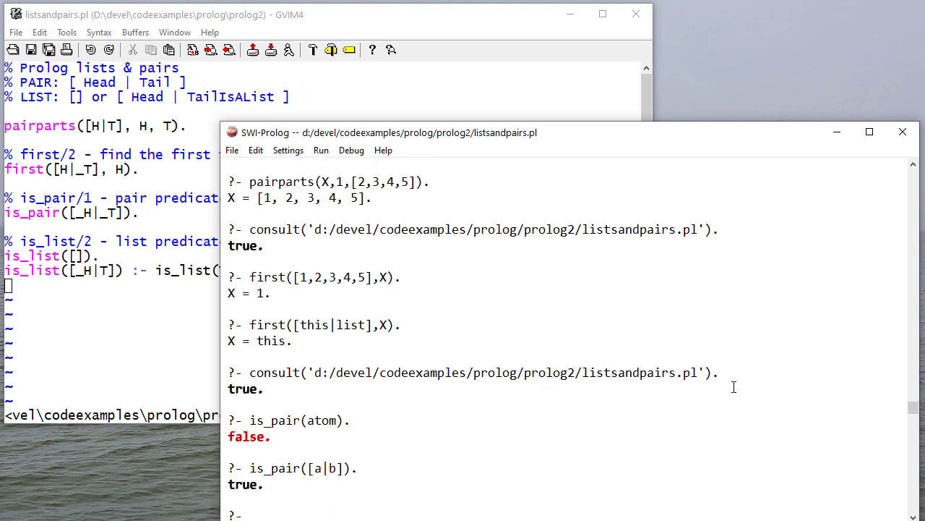
pyautogui.write('is_pair([1,2,3,4,5]).')
pyautogui.write('is_pair([]).')
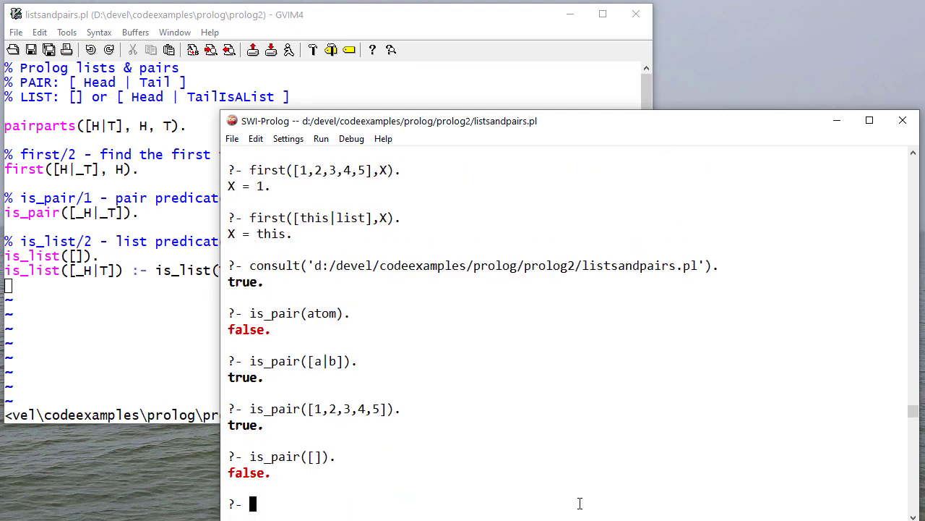
pyautogui.write('is_l')
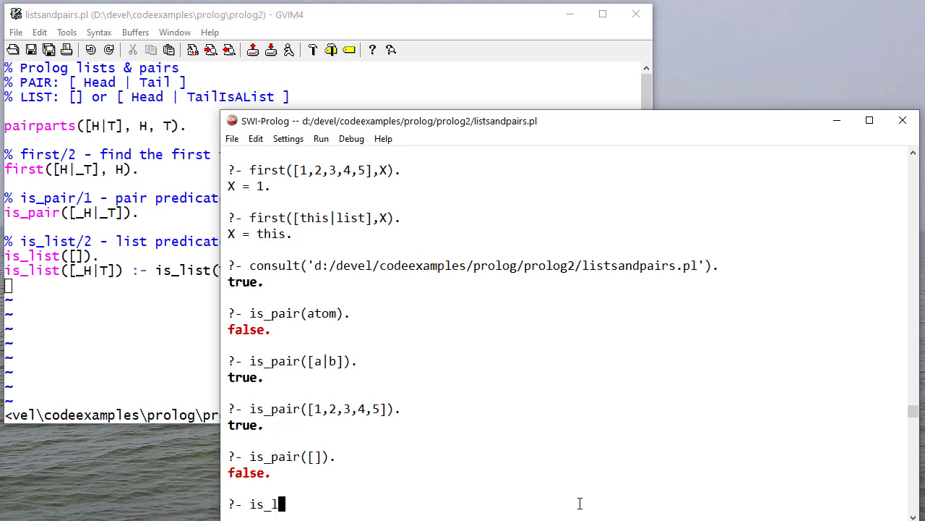
pyautogui.write('ist([]).')
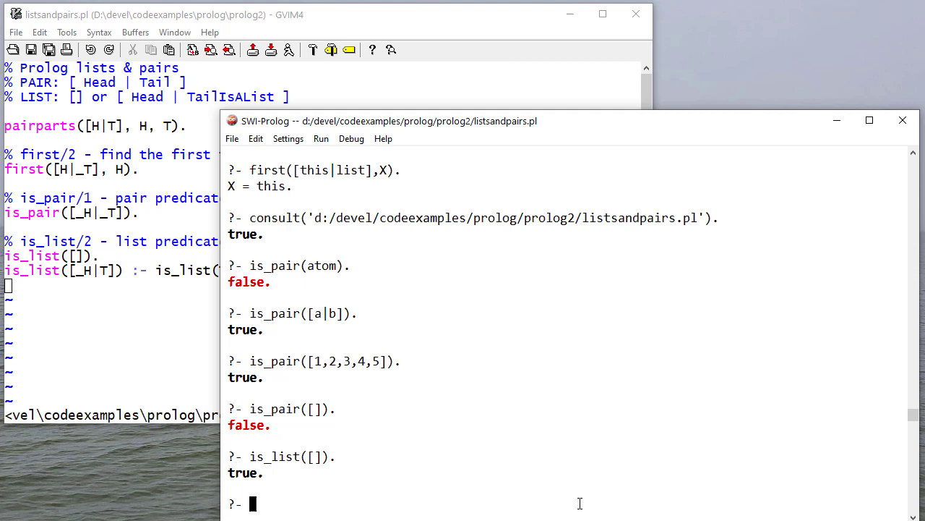
pyautogui.write('is_pair([1,2,3,4,5]).')
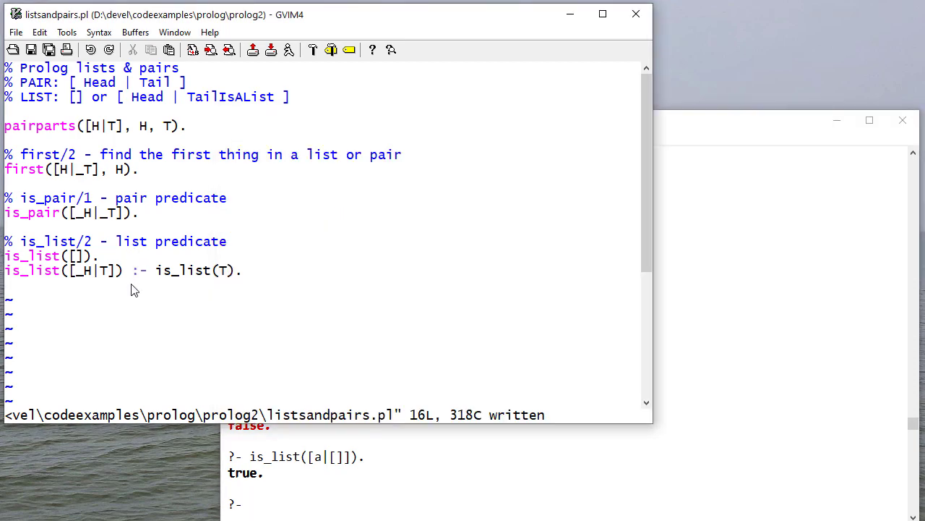
# Step: Add the at_least_two_in_list/1 comment and clause at_least_two_in_list([_,_|_T])
pyautogui.press('i')
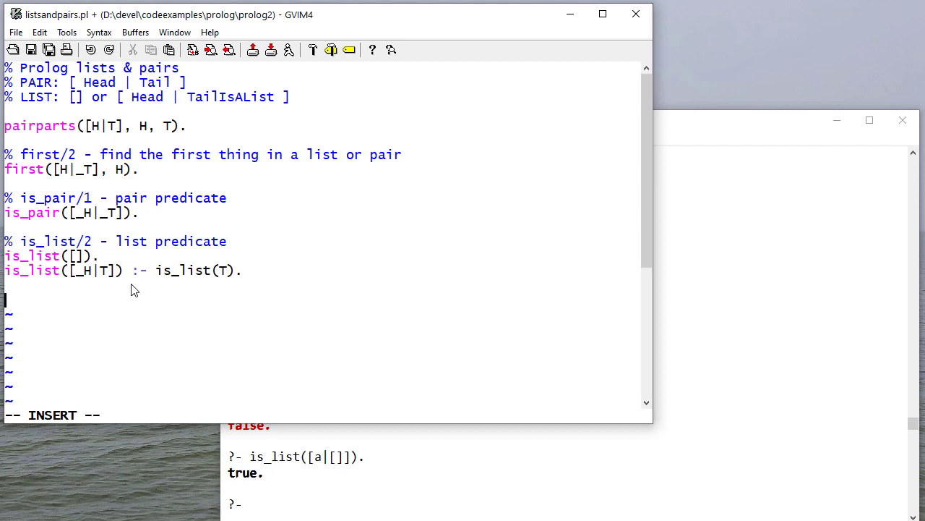
pyautogui.write('% at_least_two_in_list/1 - at least two element in the list')
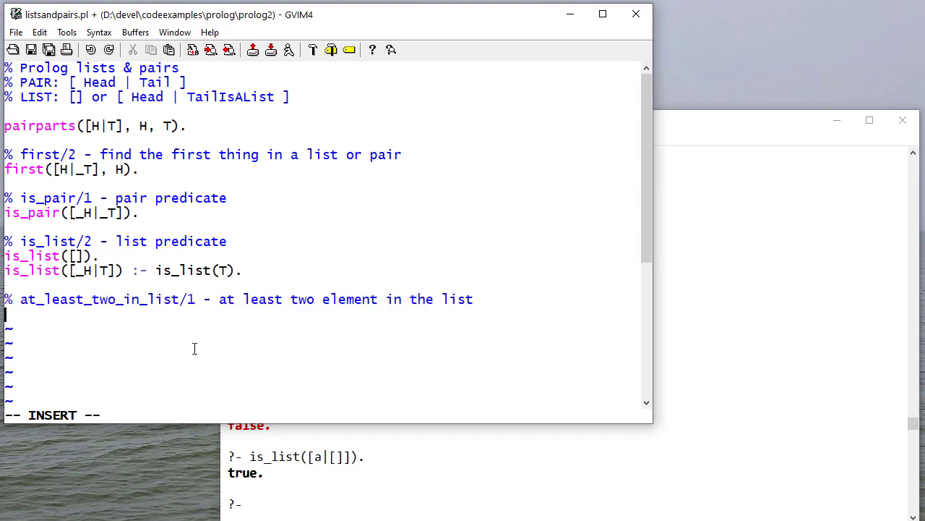
pyautogui.write('at_least_t')
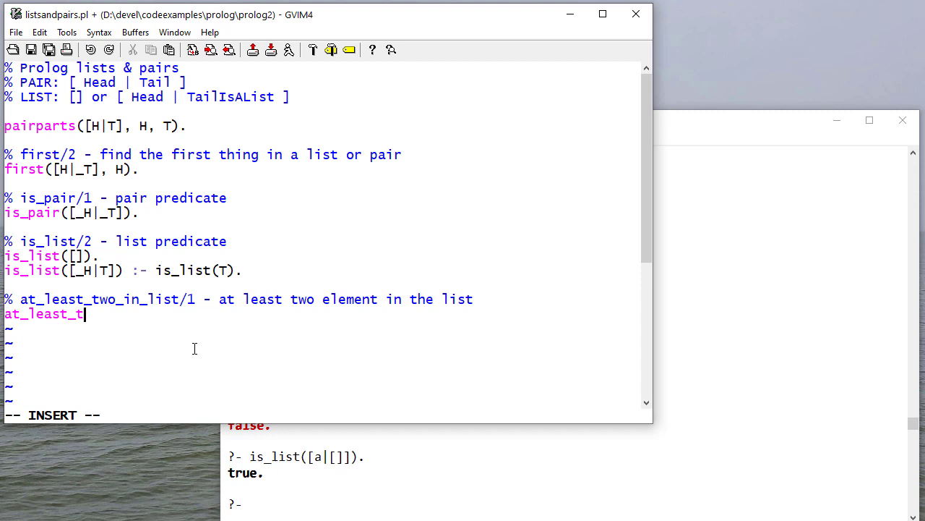
pyautogui.write('wo_in_ist([')
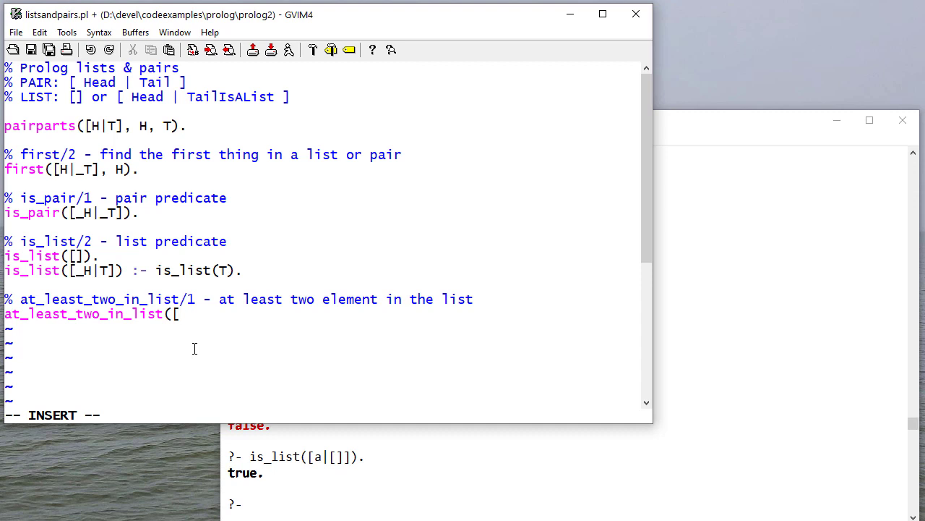
pyautogui.write('_,_|')
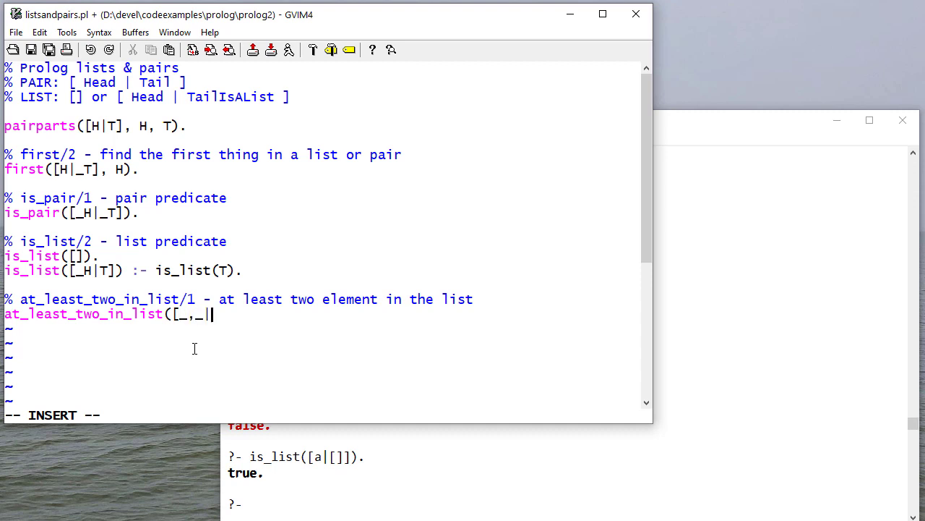
pyautogui.write('_T])')
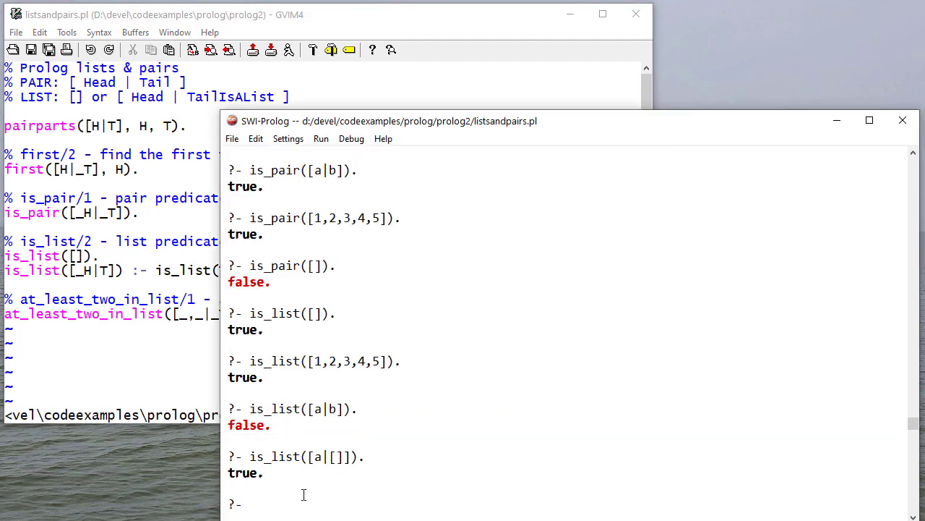
# Step: Query at_least_two_in_list on [1,2], [1], [1|2] and [1,3,4,5,6] after reconsulting
pyautogui.write('first([this|list],X).')
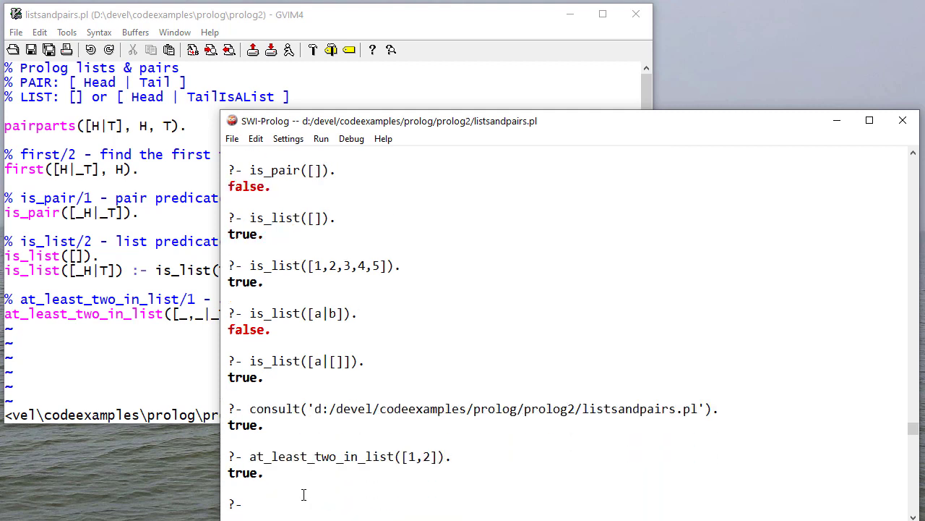
pyautogui.write('at_least_two_in_list([1]).')
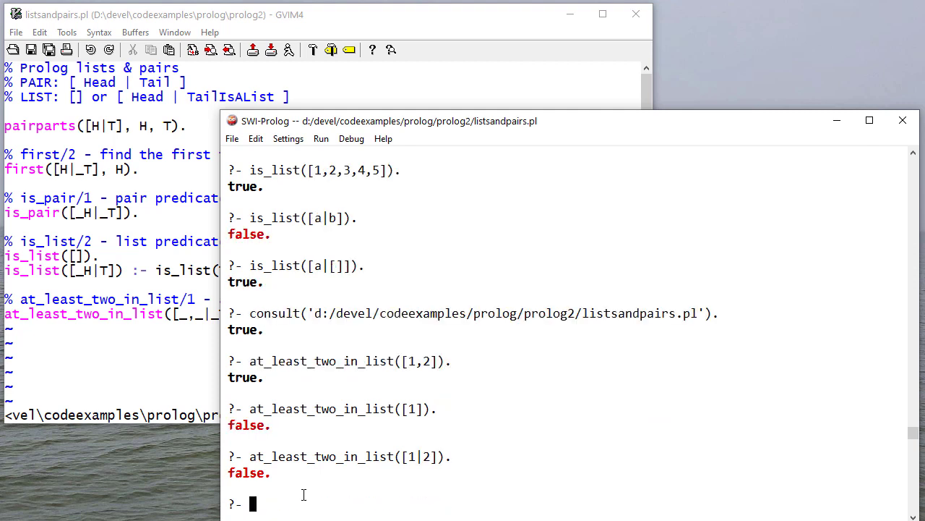
pyautogui.write('at_least_two_in_list([1,3]).')
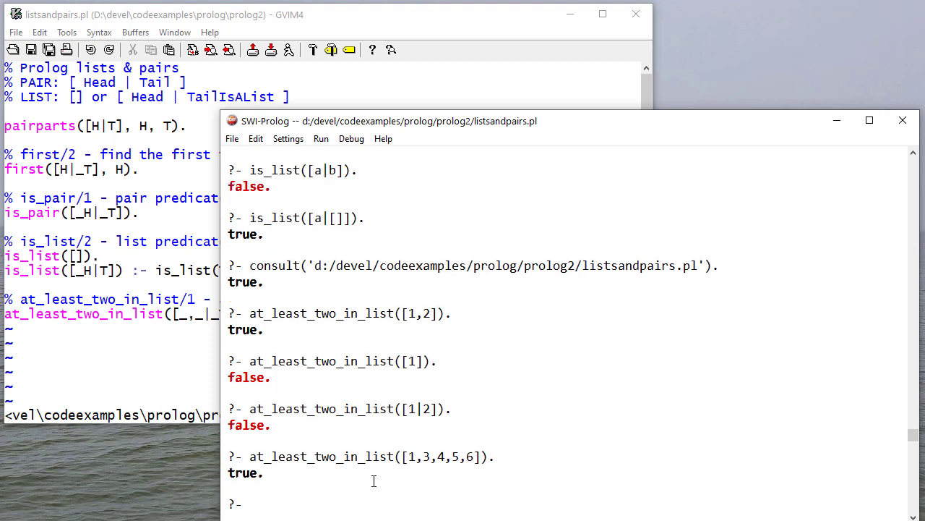
pyautogui.moveTo(448, 440)
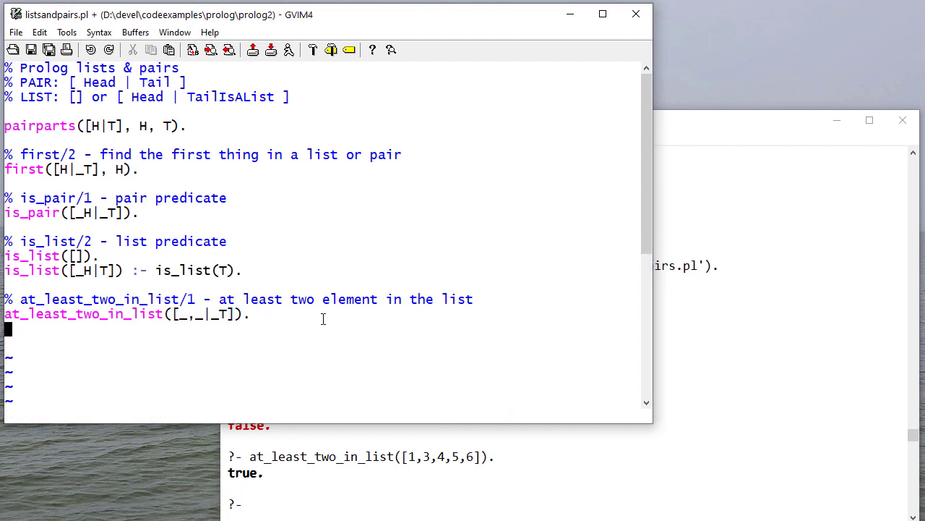
# Step: Add the /3 comment and clause at_least_two_in_list([A,B|_T], A, B). and save
pyautogui.write('% at_least_two_in_list/3 - at least two element in the list')
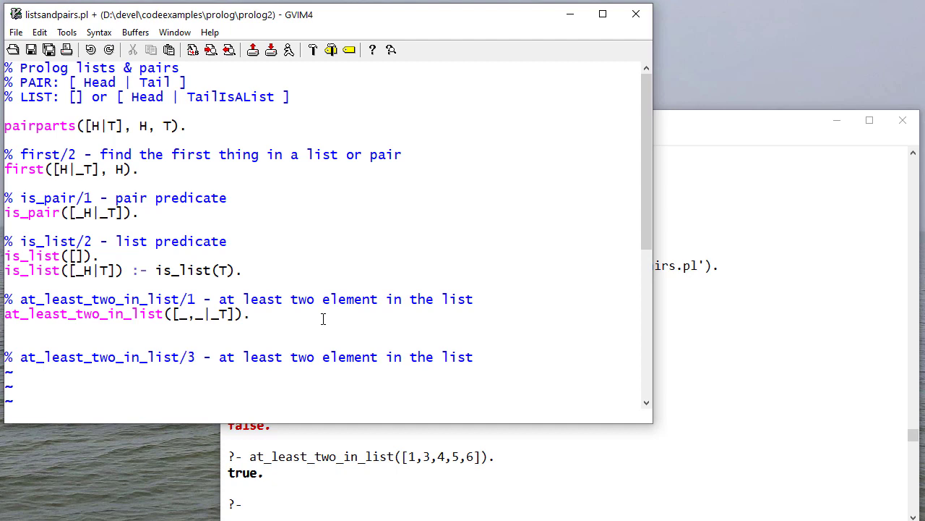
pyautogui.write('fir')
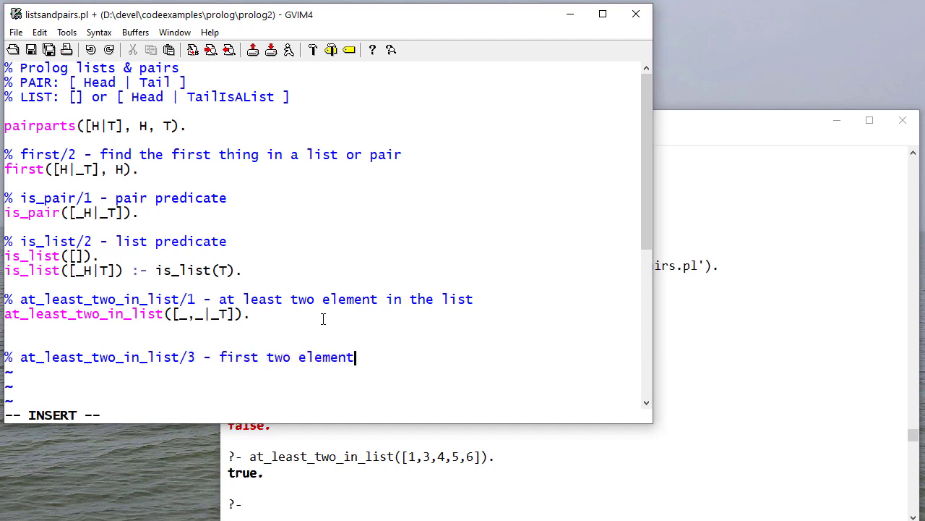
pyautogui.write('s in the list')
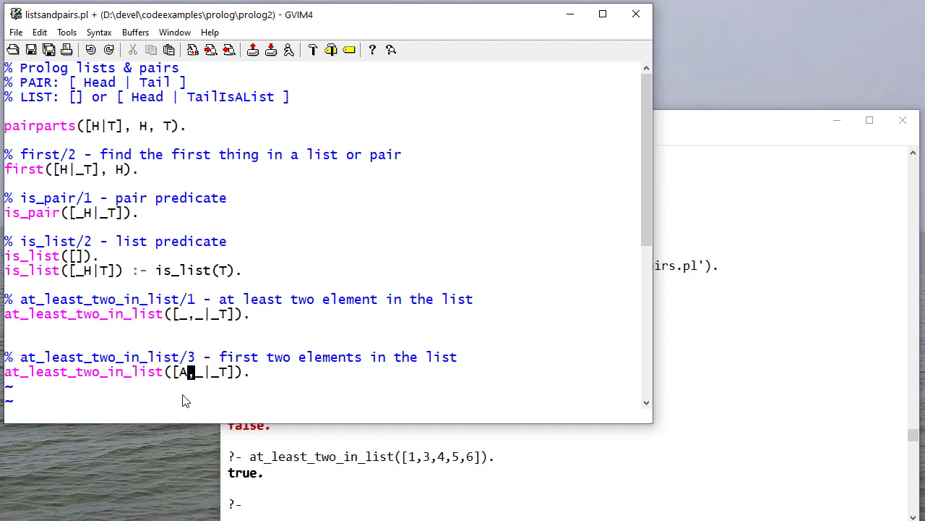
pyautogui.write('B')
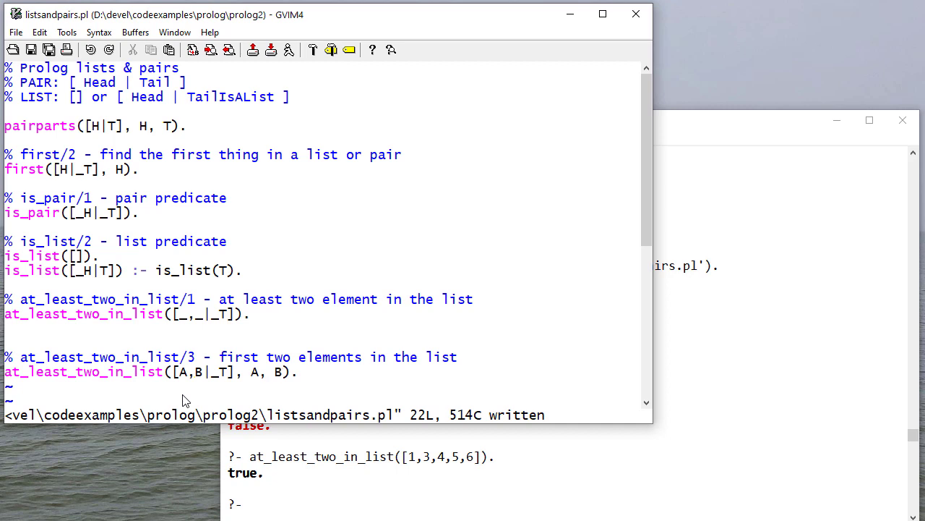
pyautogui.moveTo(196, 377)
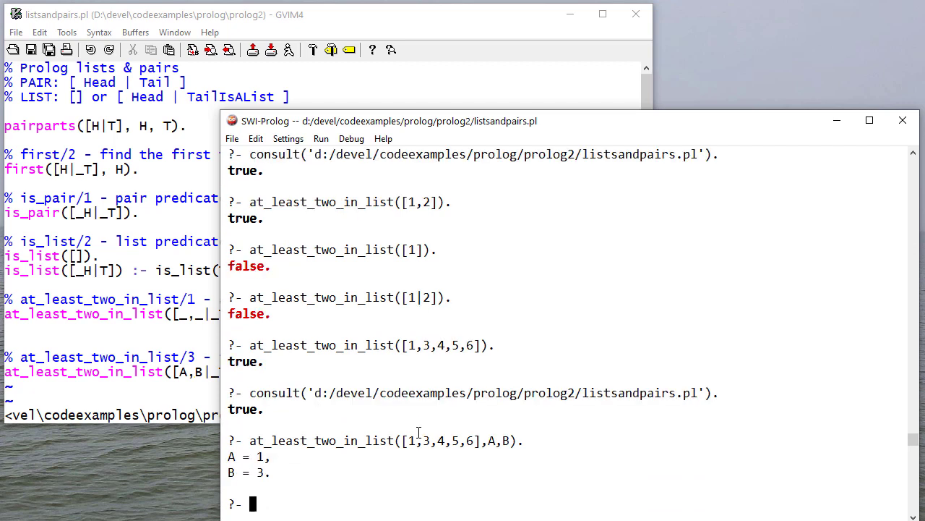
# Step: Query at_least_two_in_list([1,3,4,5,6],A,B) giving A = 1, B = 3, then on [1] giving false
pyautogui.write('at_least_two_in_list([1]).')
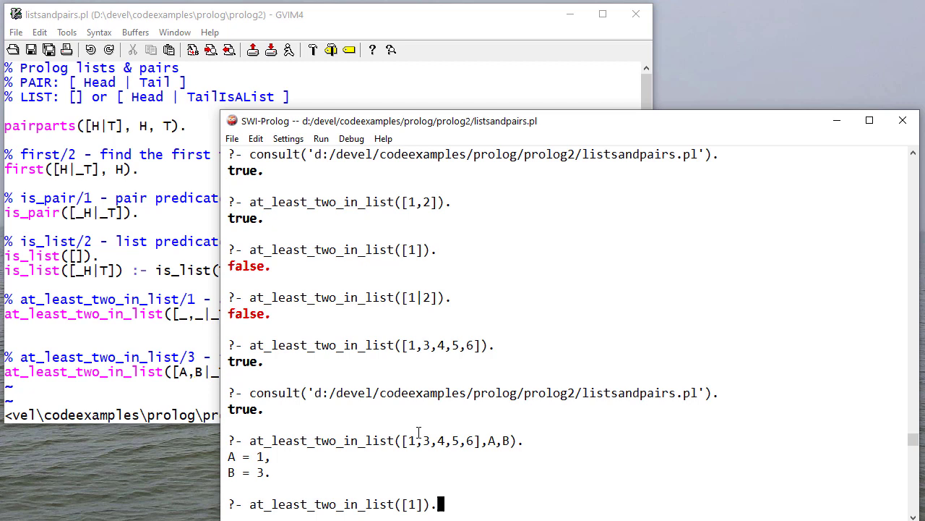
pyautogui.write(',A,B')
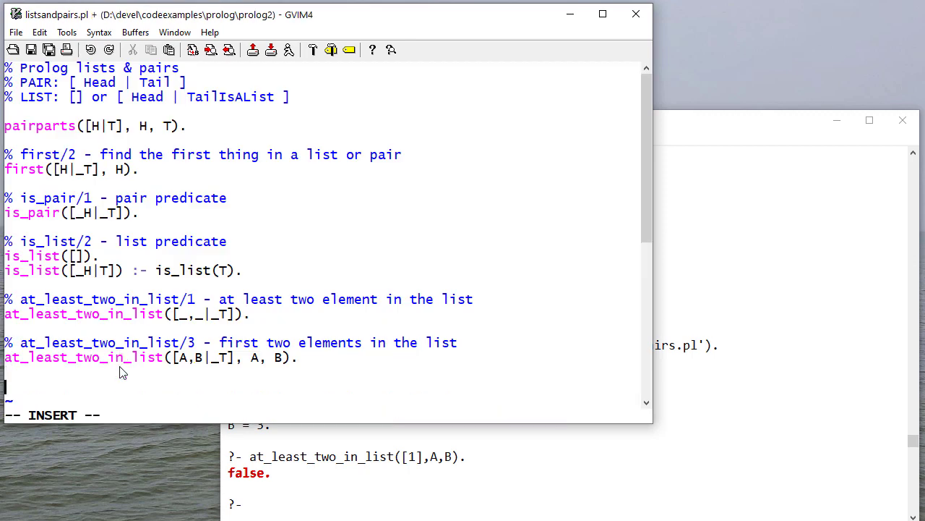
# Step: Write the clause third_element([_,_,A|_T], A). under its comment
pyautogui.scroll(-3)
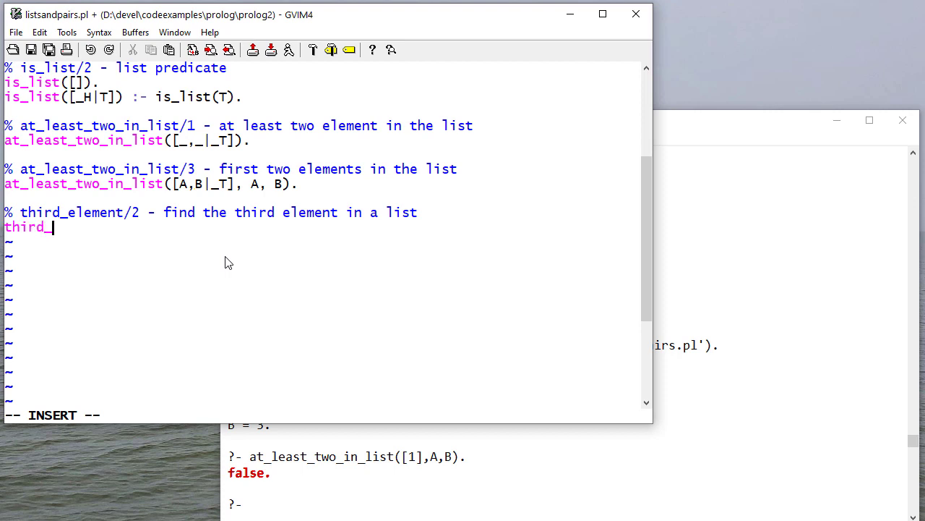
pyautogui.write('element([_,')
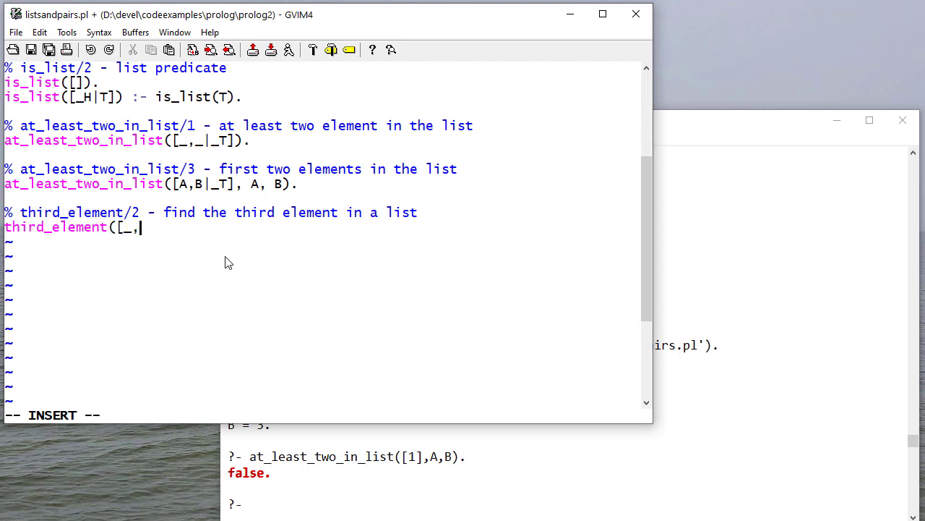
pyautogui.write('_,A')
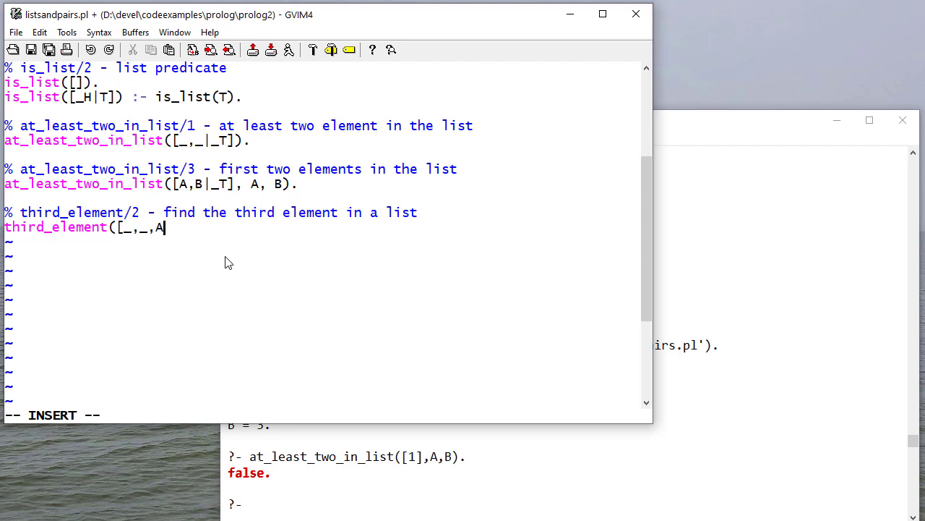
pyautogui.write('|_')
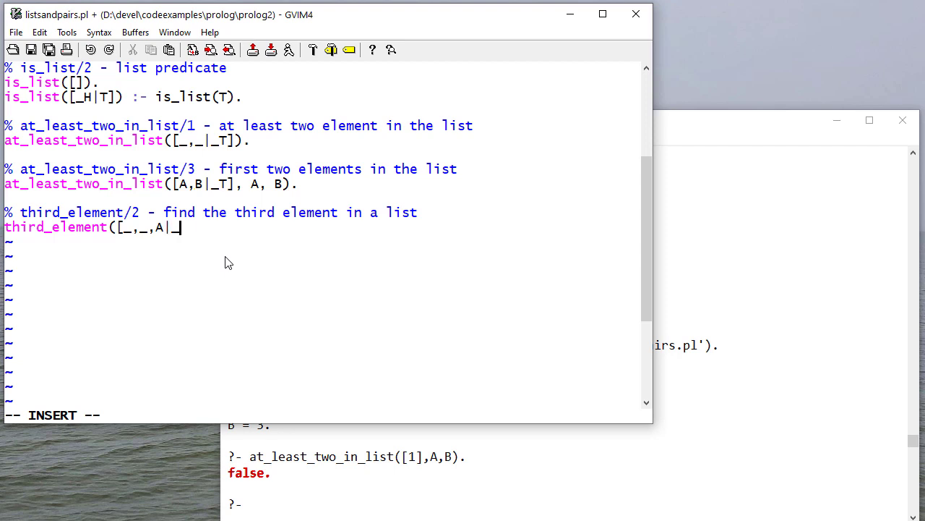
pyautogui.write('], A).')
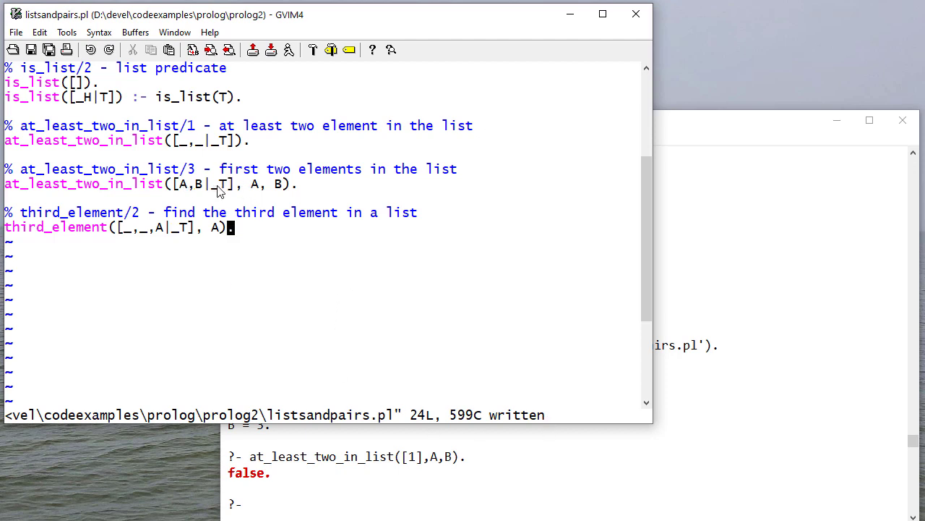
pyautogui.moveTo(367, 423)
pyautogui.write("consult('d:/devel/codeexamples/prolog/prolog2/listsandpairs.pl').")
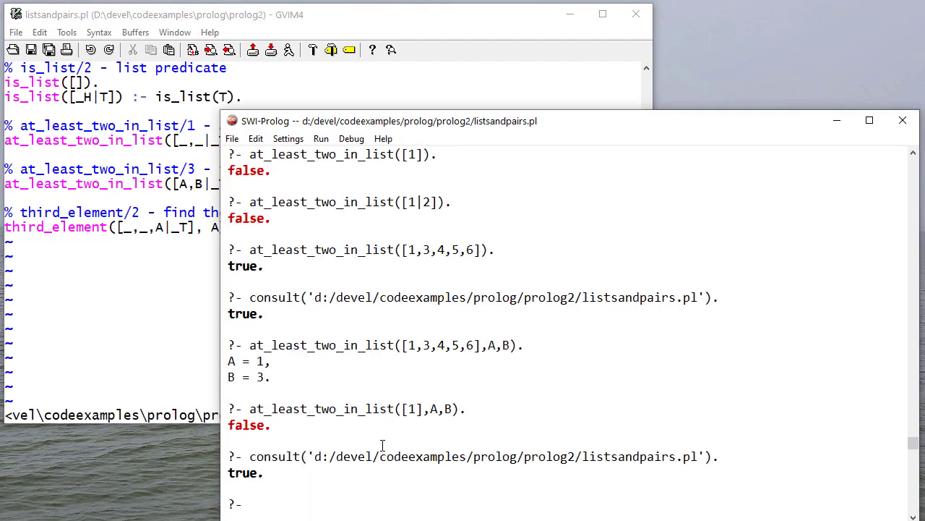
# Step: Query third_element([a,b,c],C). giving C = c, then third_element with Fdsf on shorter inputs, which fail
pyautogui.write('third_element([')
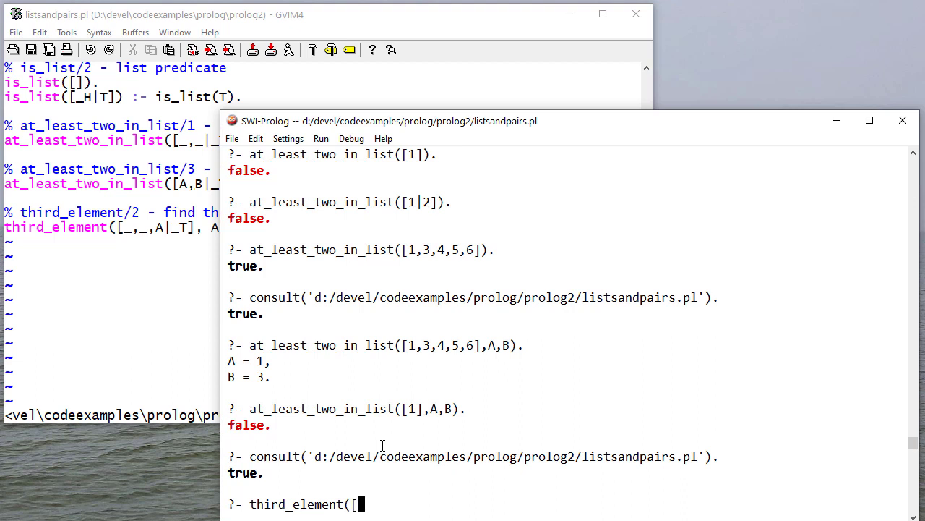
pyautogui.write('a,b,c])')
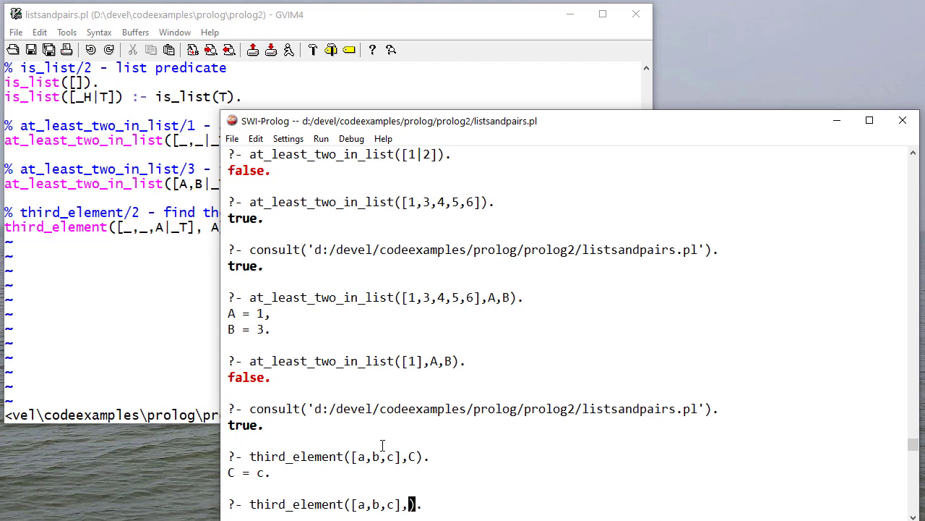
pyautogui.write('Fdsf')
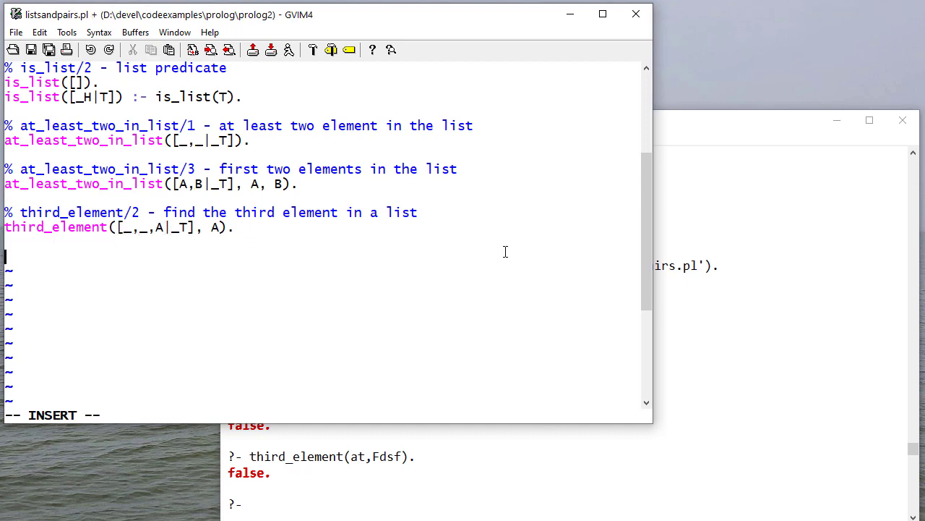
# Step: Write the comment '% first_two - get the first two elements of a list' and first_two([H1, H2 | T], H1, H2)
pyautogui.write('% first_two - get the first two elements of a list')
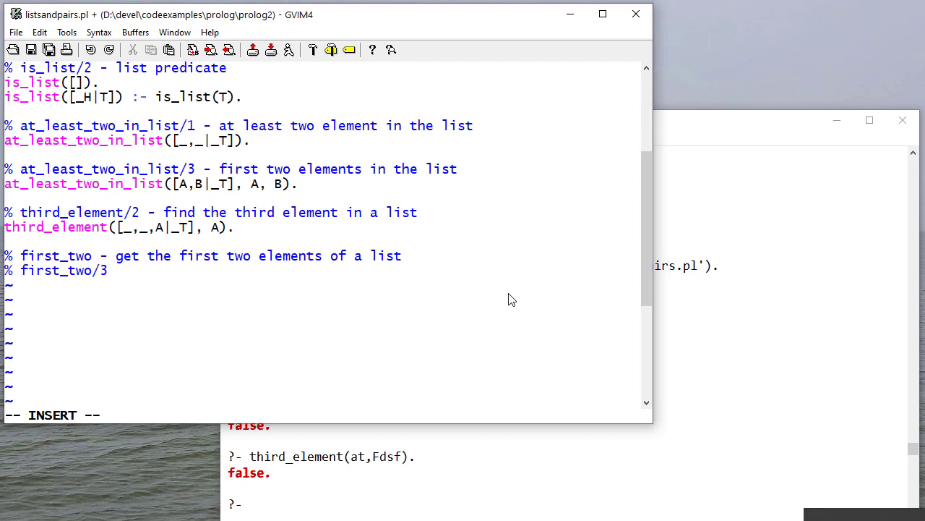
pyautogui.write('first_two([H1, H2')
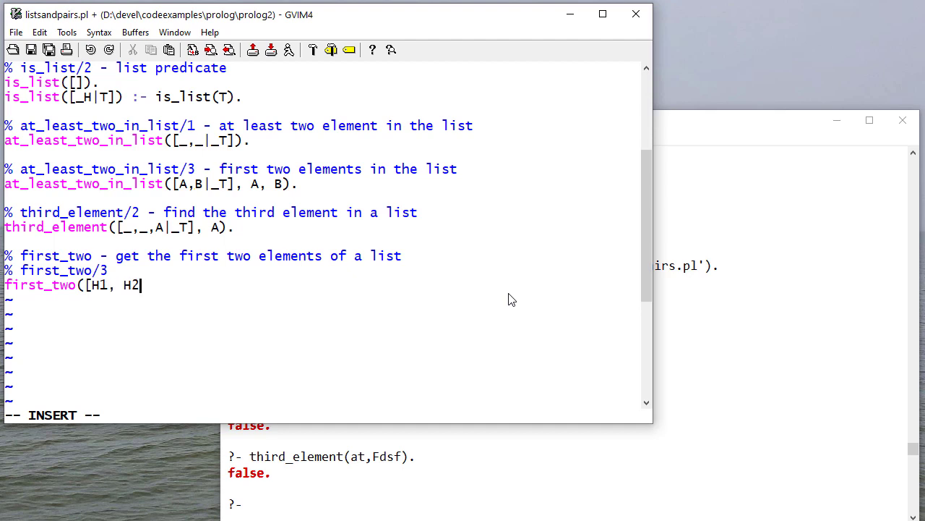
pyautogui.write('" "')
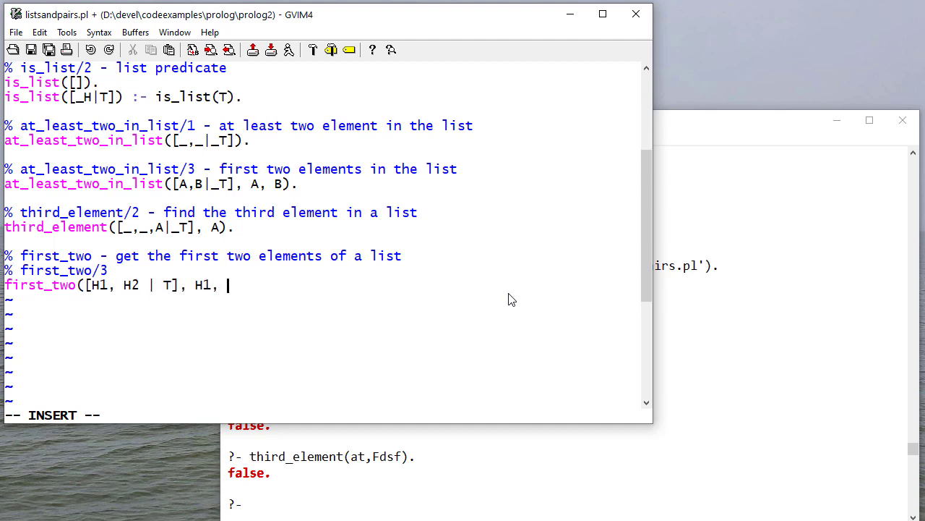
pyautogui.write('H2).')
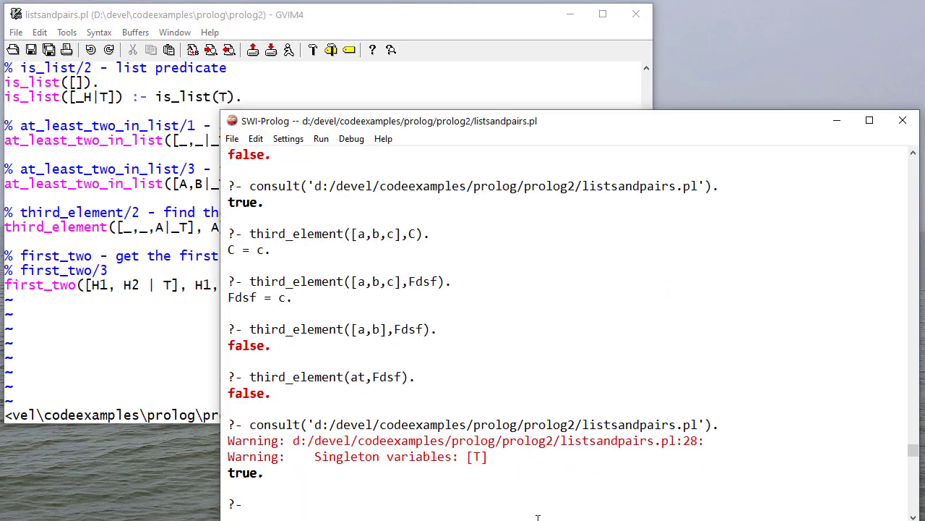
pyautogui.moveTo(182, 299)
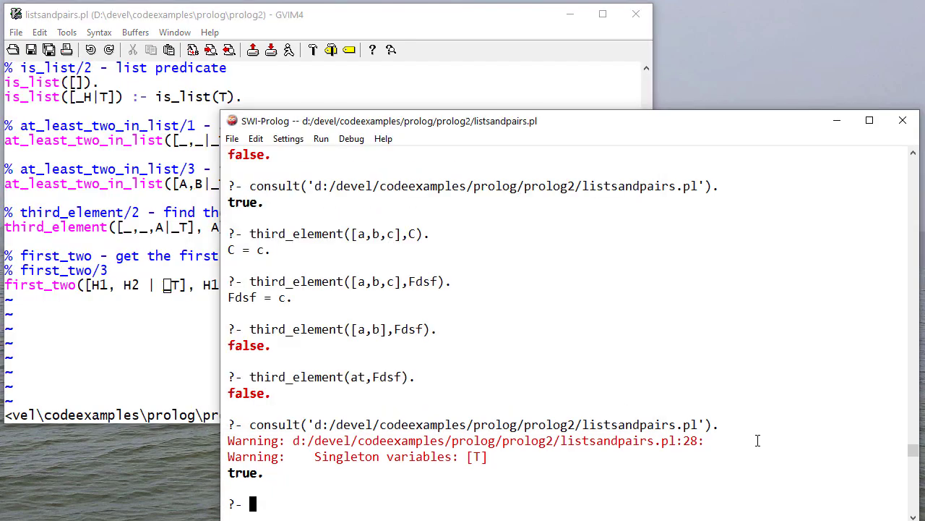
# Step: Reconsult the file and query first_two([a,b,c,d],X,Y). returning a and b
pyautogui.write('fo')
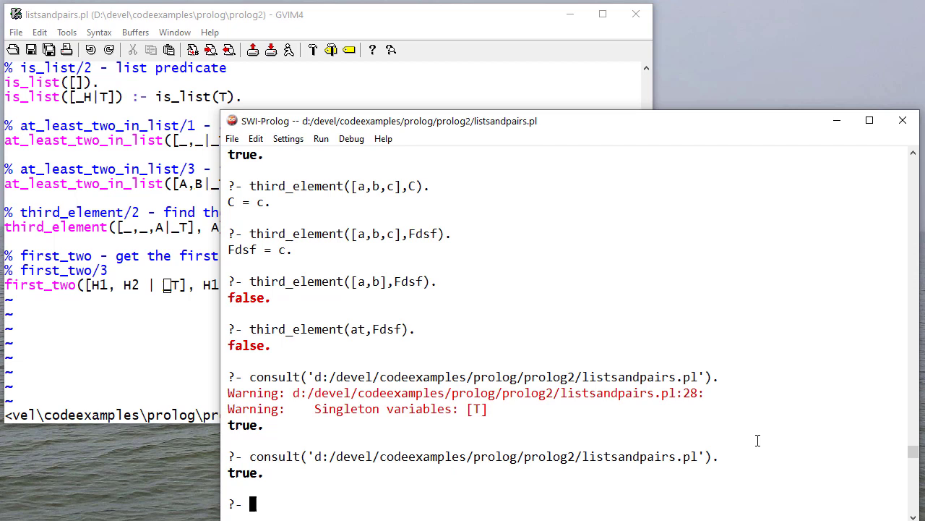
pyautogui.write('fir')
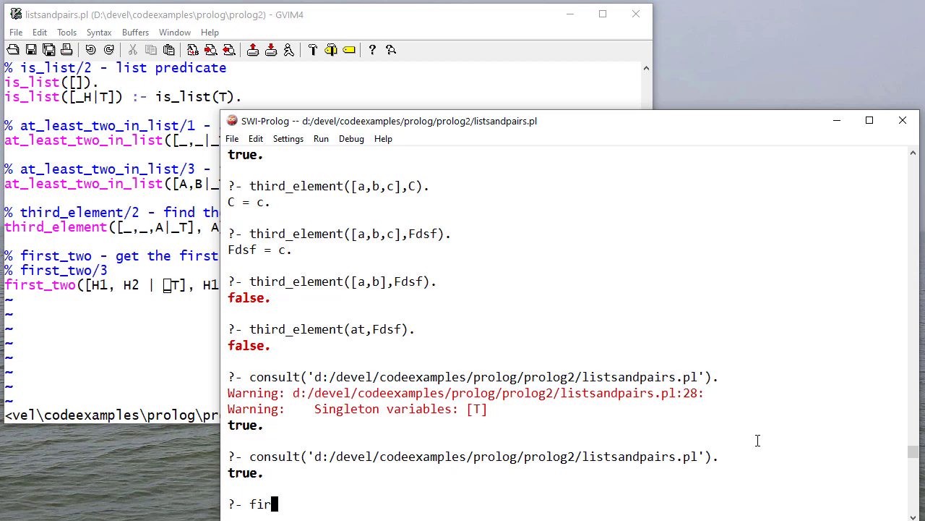
pyautogui.write('st_two([')
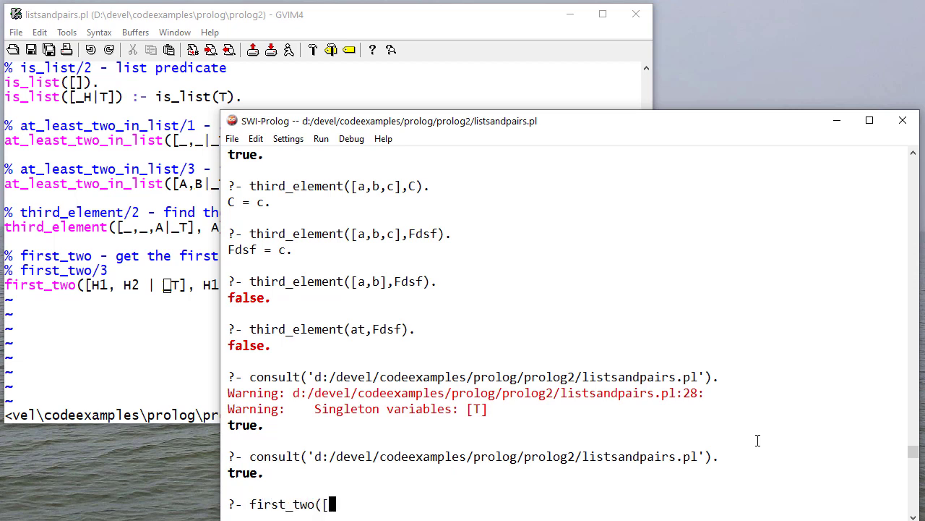
pyautogui.write('a,b,c,d]')
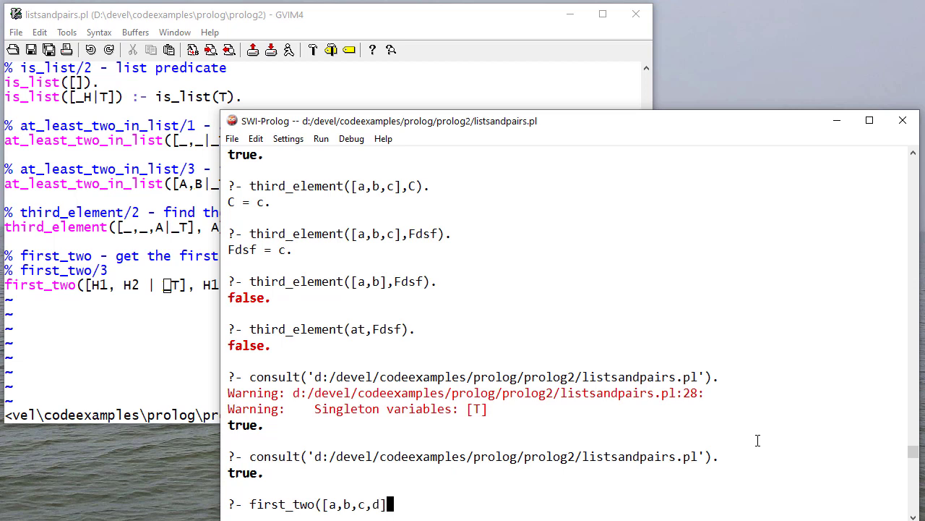
pyautogui.write(',X,Y).')
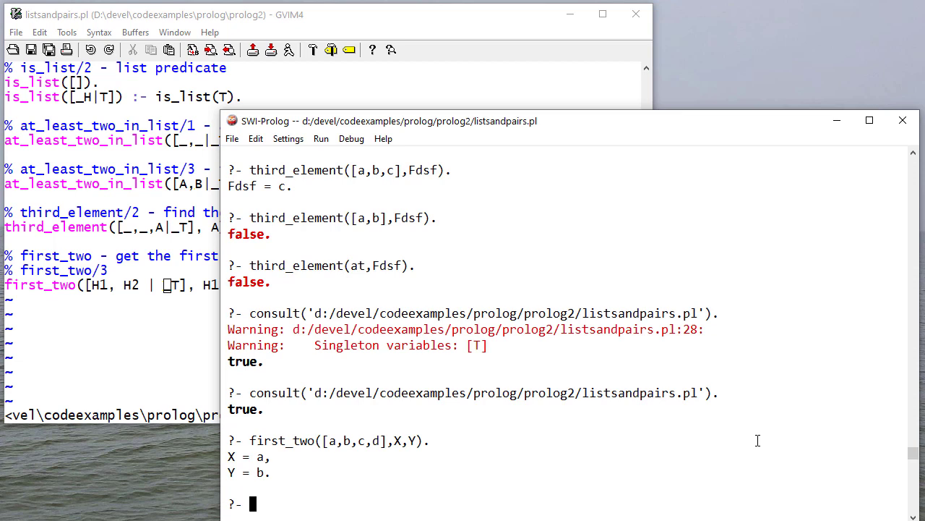
# Step: Query first_two([1,2,3,4,5],First,Second). returning 1 and 2
pyautogui.write('first_two(')
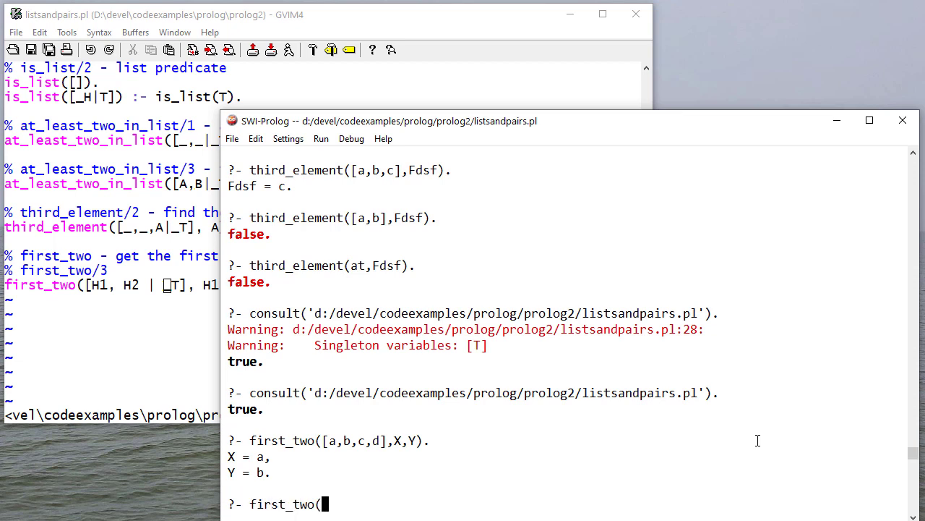
pyautogui.write('[1,2,3,4')
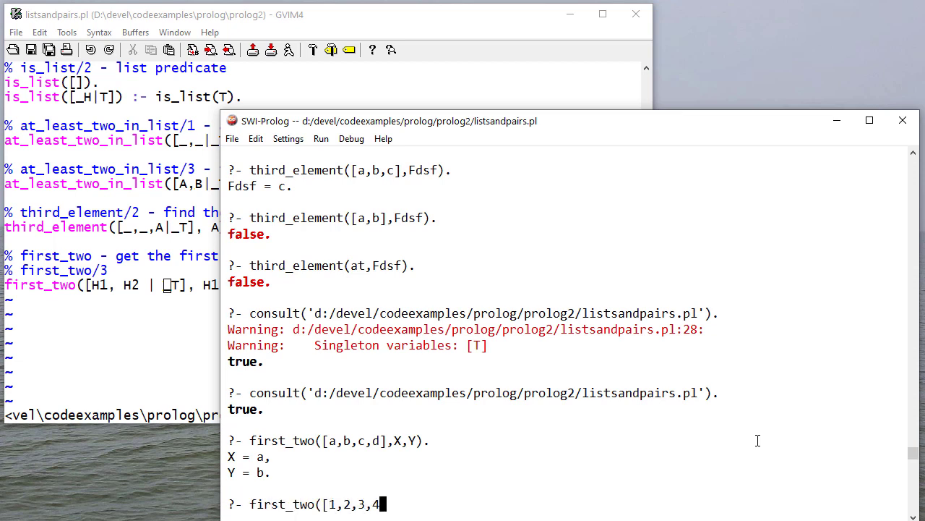
pyautogui.write('5],First,')
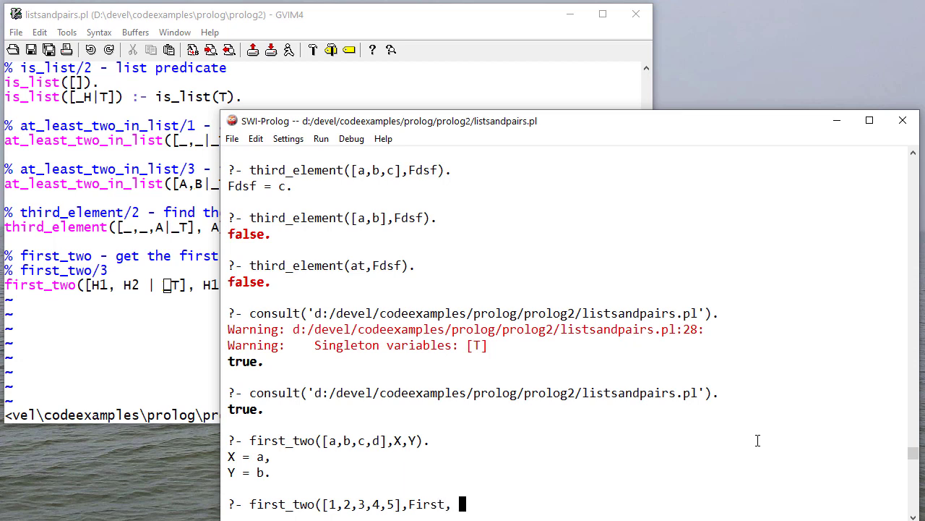
pyautogui.write('Second).')
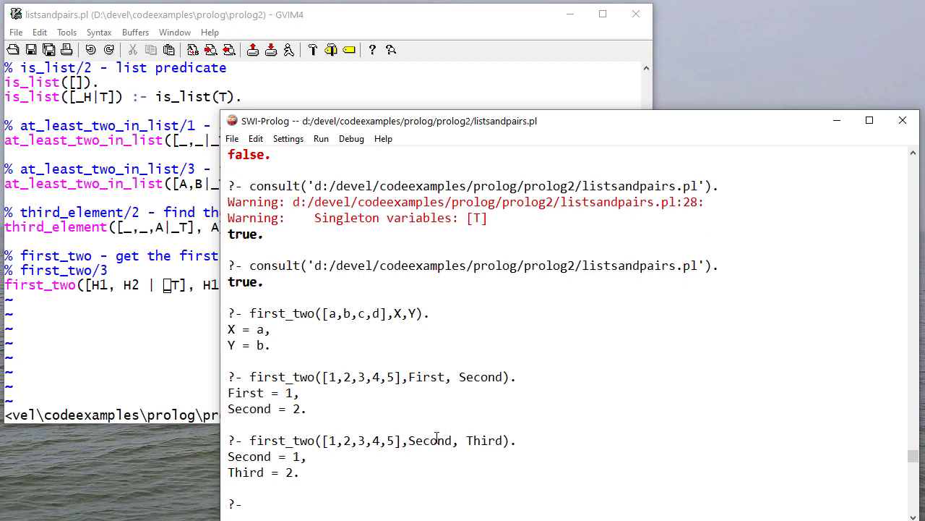
# Step: Query first_two on [1,2,3] and [a|b] with Second, Third, the latter returning false
pyautogui.write('first_two([1,2,3,')
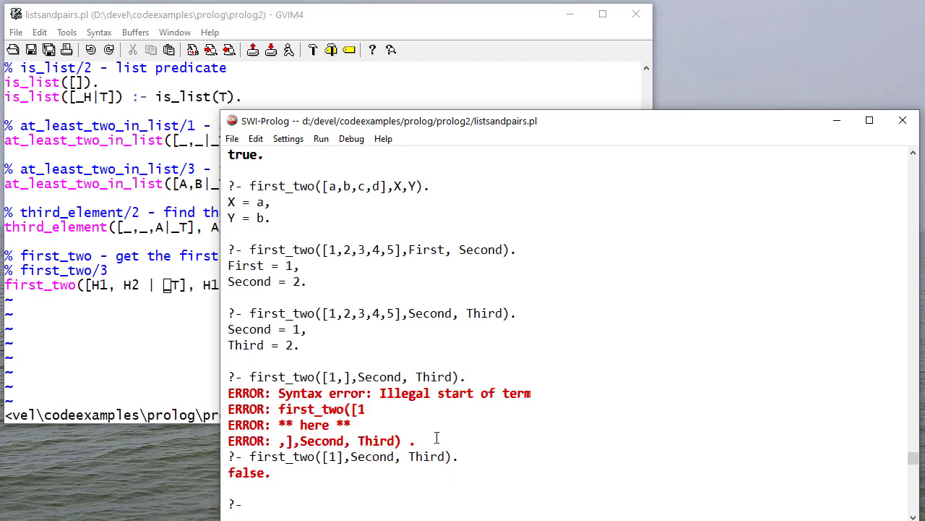
pyautogui.write('first_two([,Second, Third).')
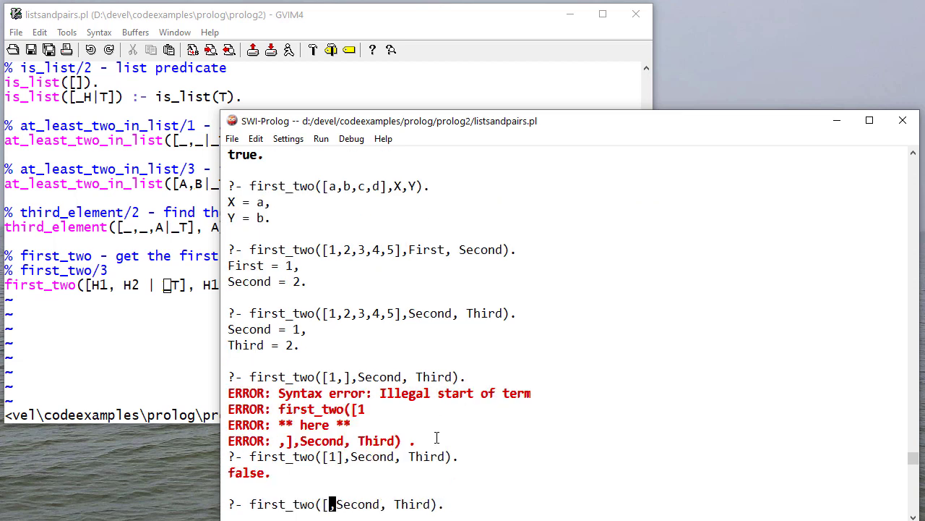
pyautogui.write('a|b]')
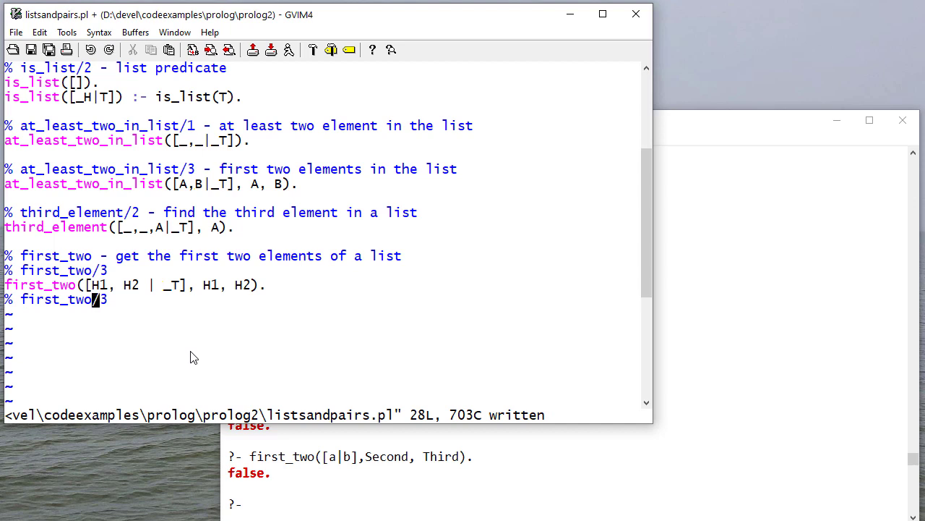
# Step: Add '% first_two/2' and the clause first_two([H1, H2 | _T], [H1, H2])
pyautogui.write('2')
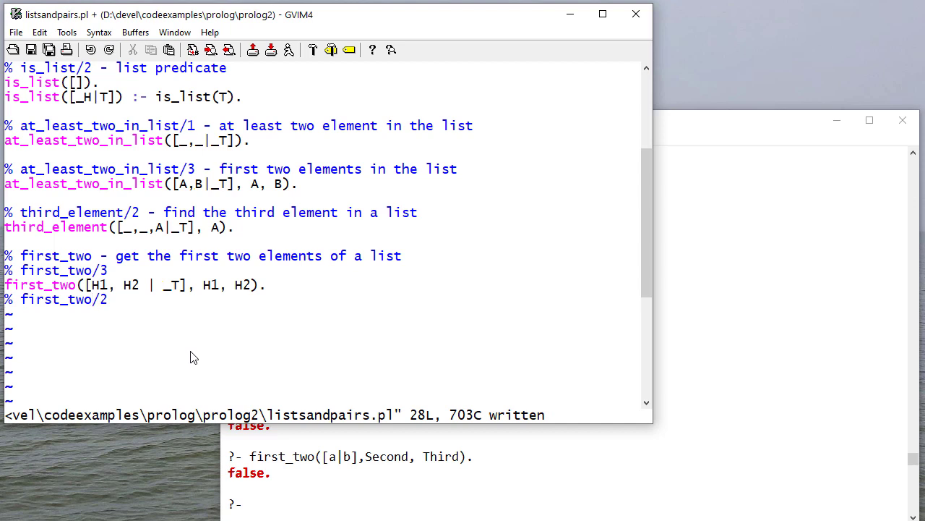
pyautogui.write('first_two([H1, H2 | _T], H1, H2).')
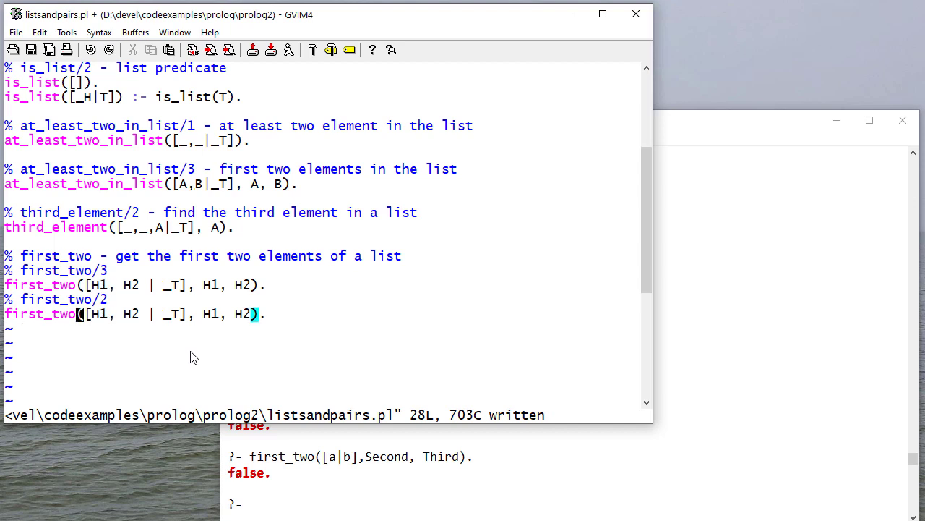
pyautogui.write('[')
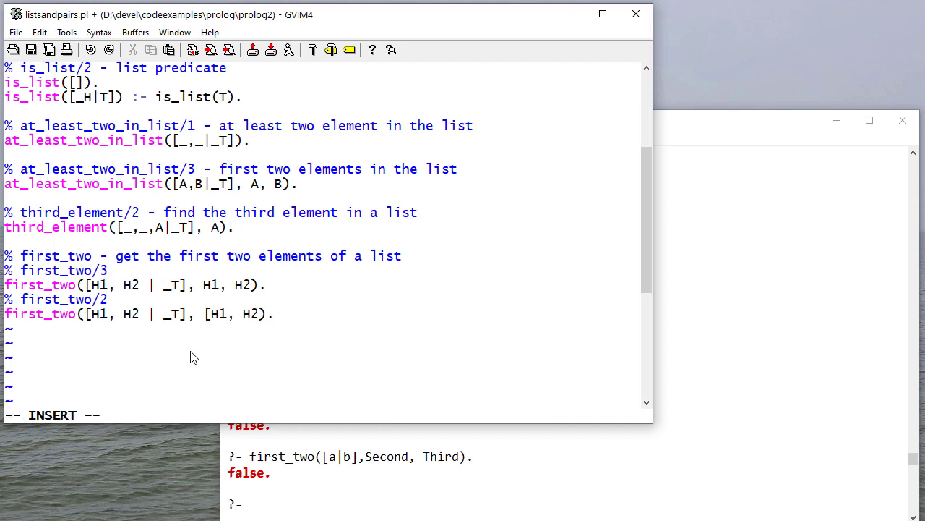
pyautogui.press('Escape')
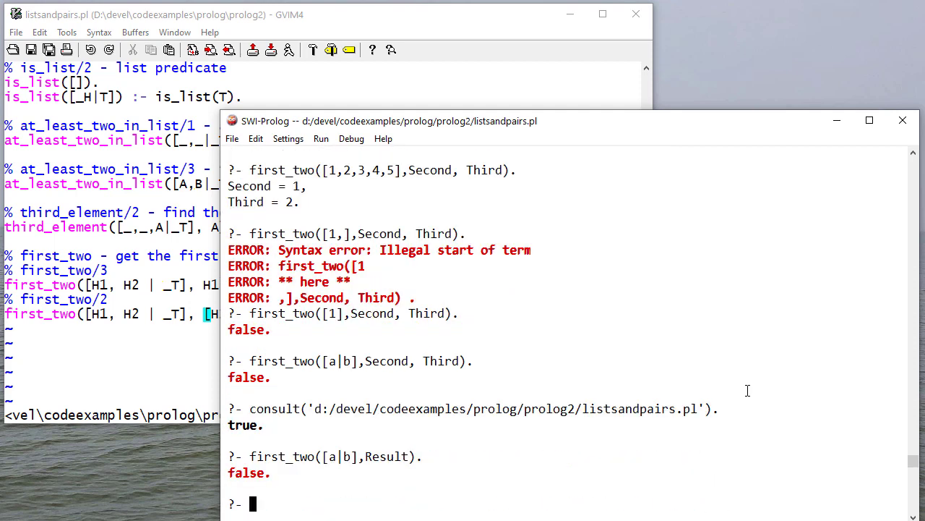
# Step: Query first_two([a,b,c],Result). after reconsulting the file
pyautogui.write('first_two([a,b,c],Result).')
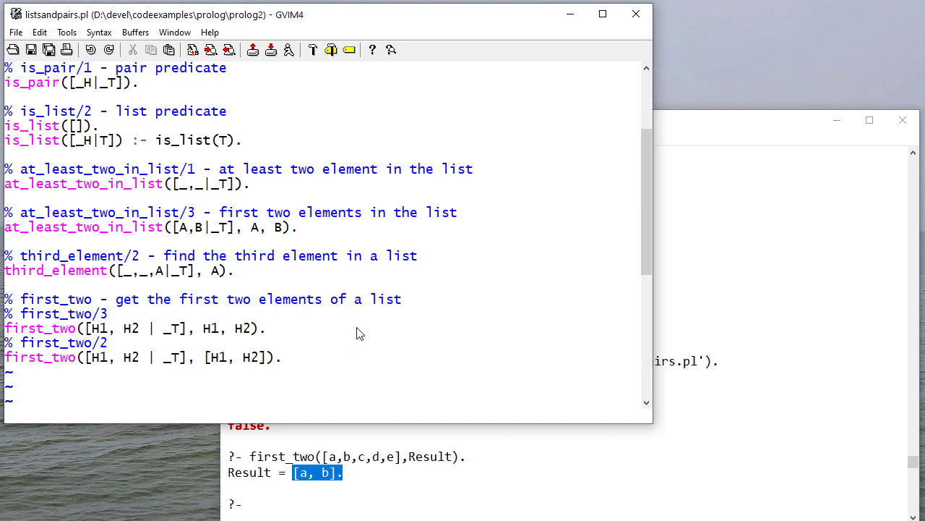
pyautogui.moveTo(304, 340)
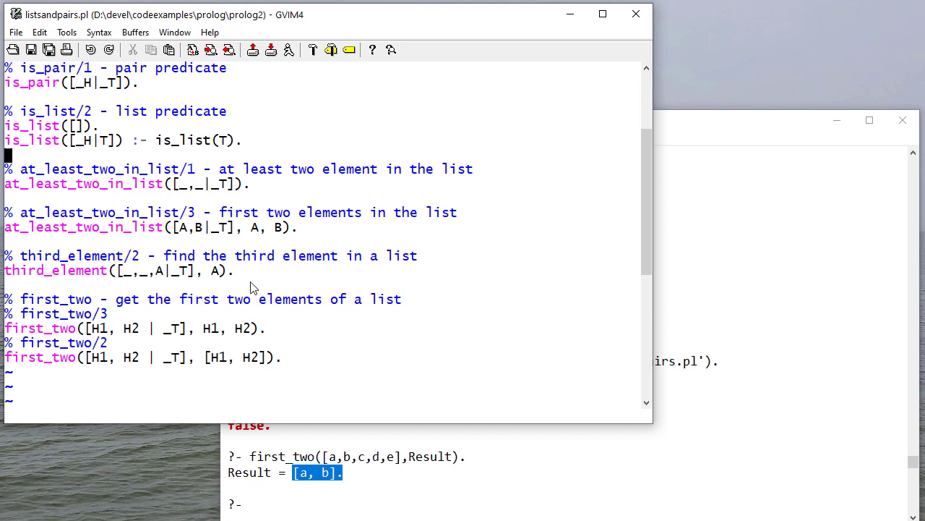
pyautogui.moveTo(174, 245)
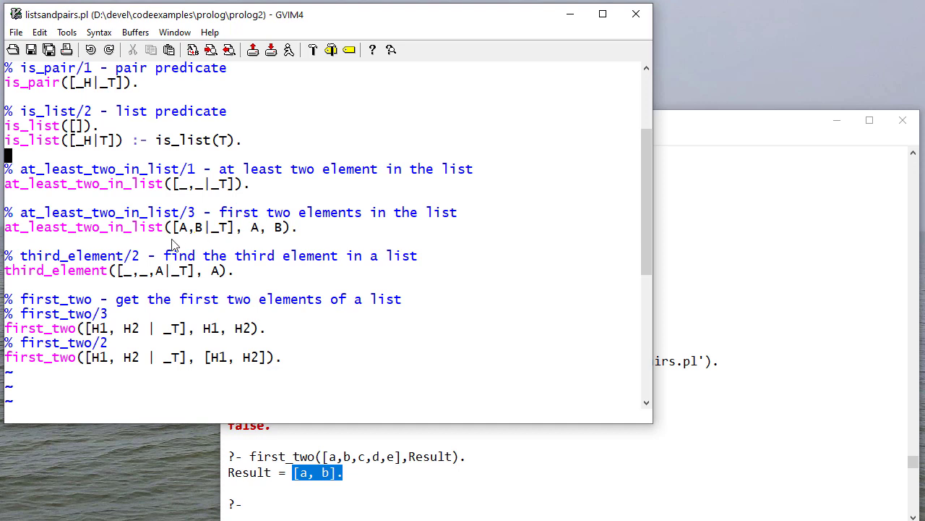
pyautogui.moveTo(218, 376)
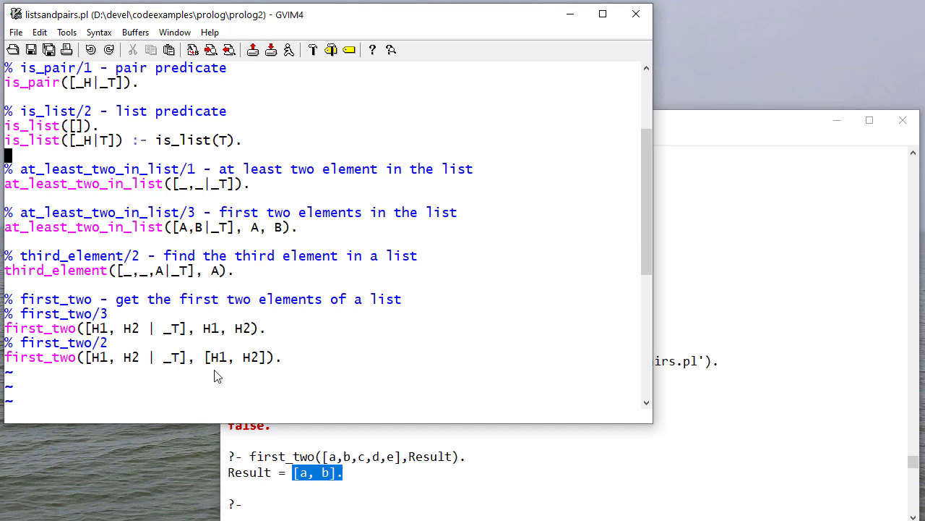
pyautogui.moveTo(133, 365)
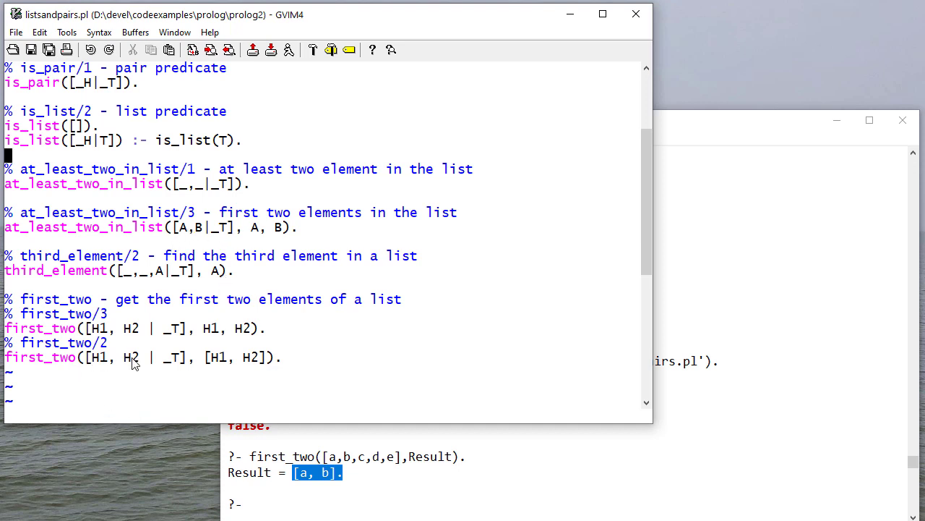
pyautogui.moveTo(248, 382)
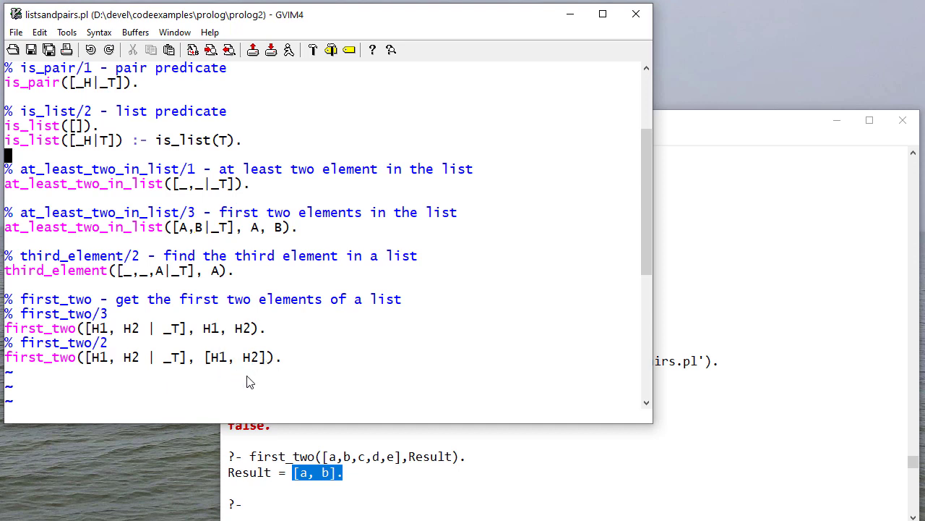